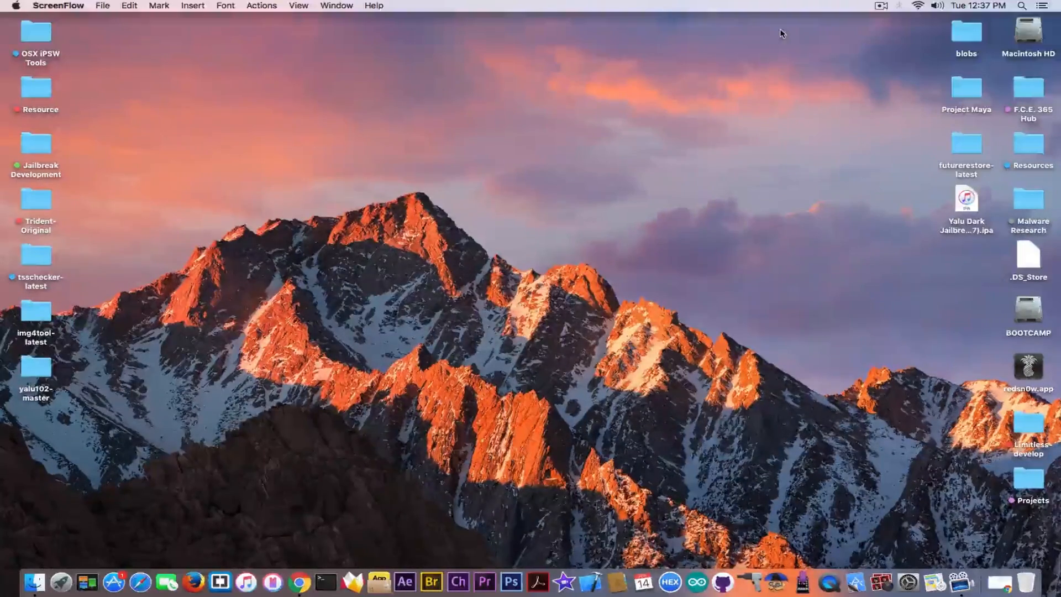
{"action": "mouse_move", "coordinate": [362, 277]}
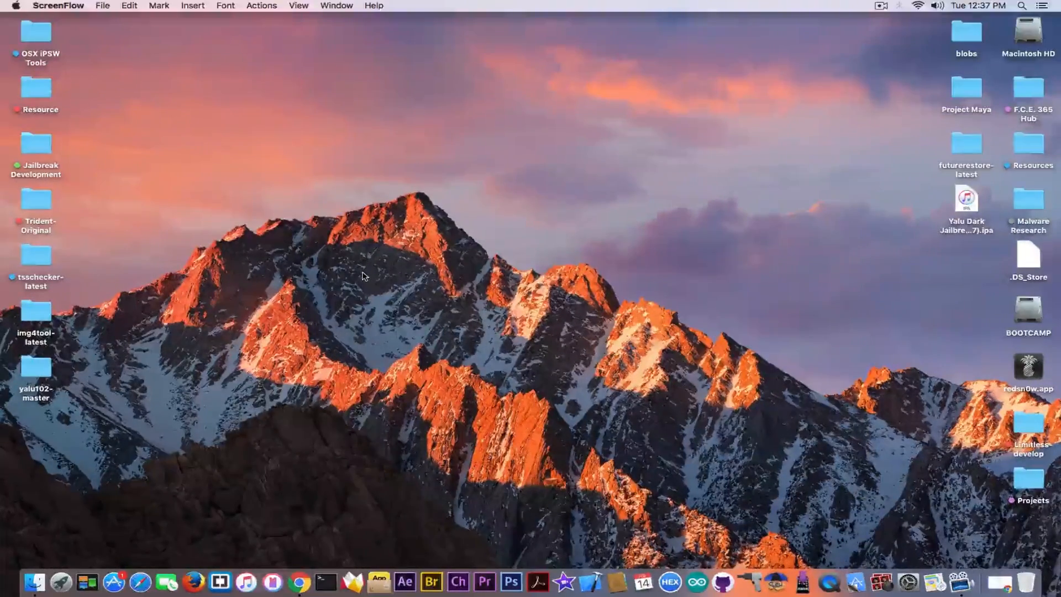
{"action": "mouse_move", "coordinate": [339, 260]}
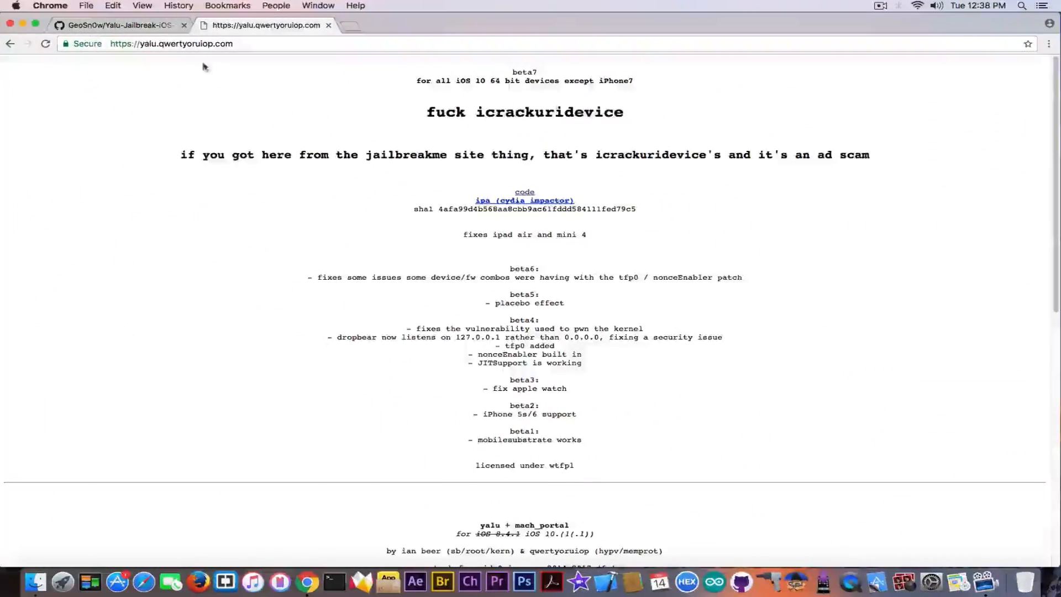
Review the GeoSn0w Yalu-Jailbreak-iOS-10.2 GitHub repo, then return to the Yalu beta7 page
{"action": "left_click", "coordinate": [119, 26]}
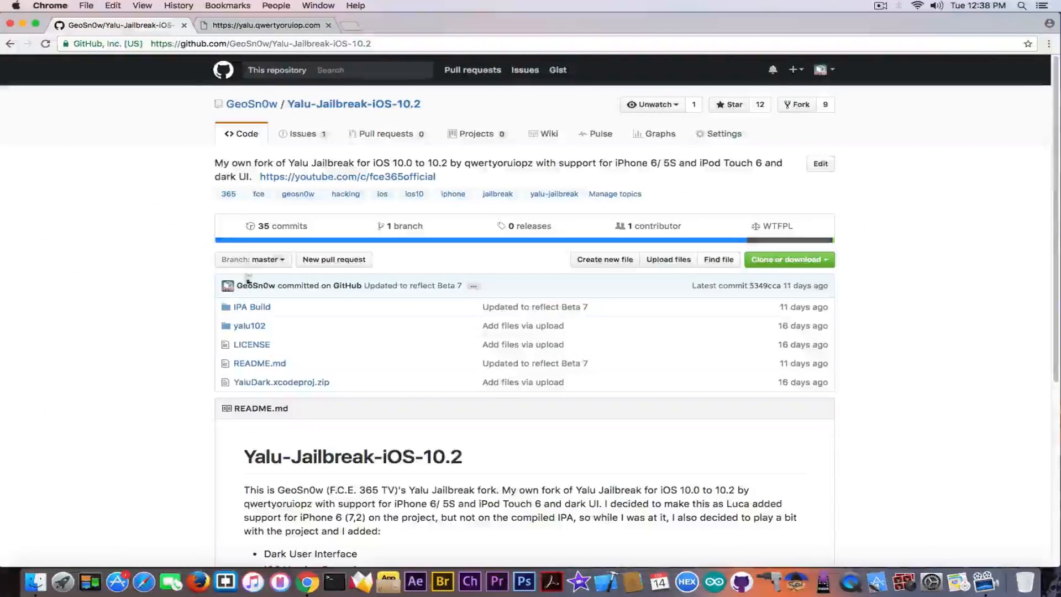
{"action": "mouse_move", "coordinate": [281, 382]}
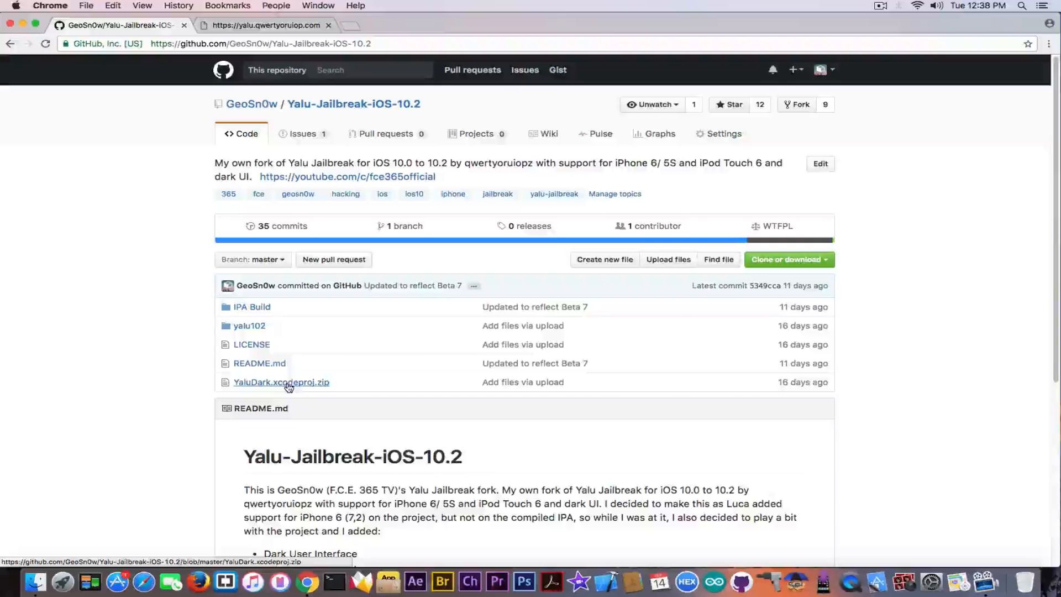
{"action": "mouse_move", "coordinate": [281, 381]}
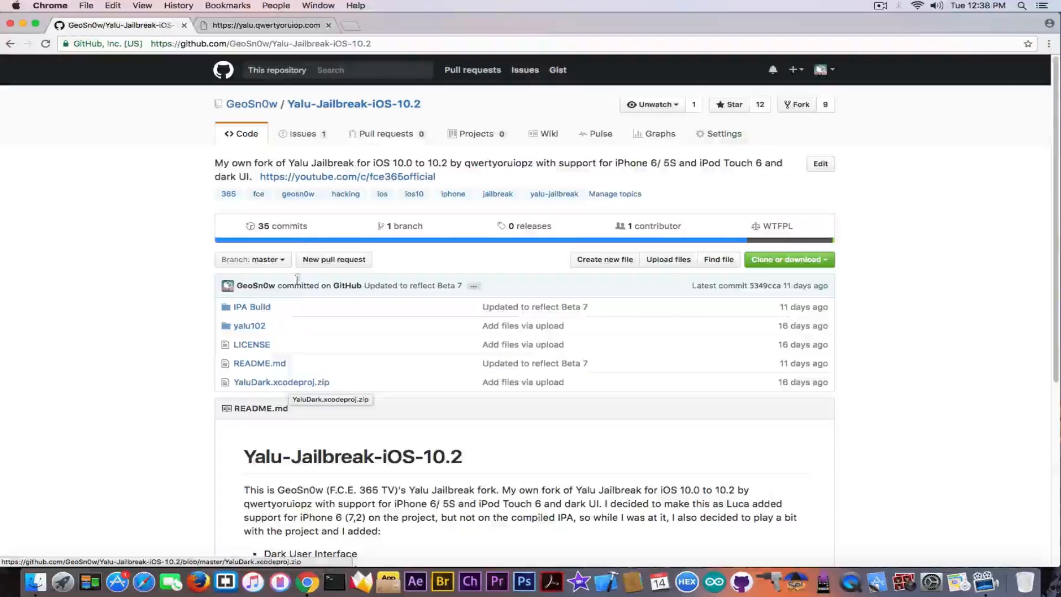
{"action": "left_click", "coordinate": [264, 26]}
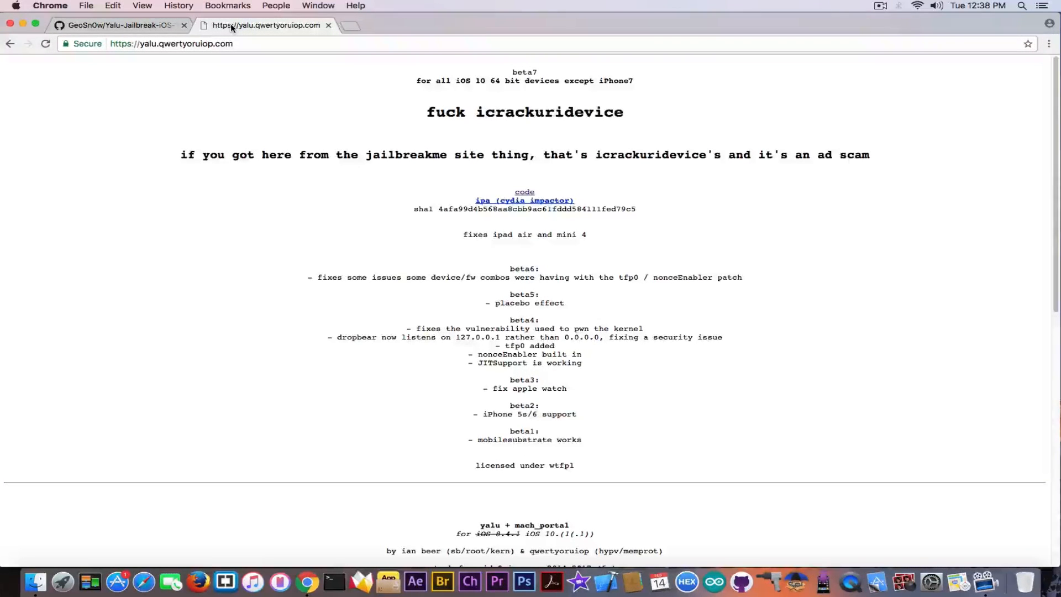
{"action": "mouse_move", "coordinate": [351, 111]}
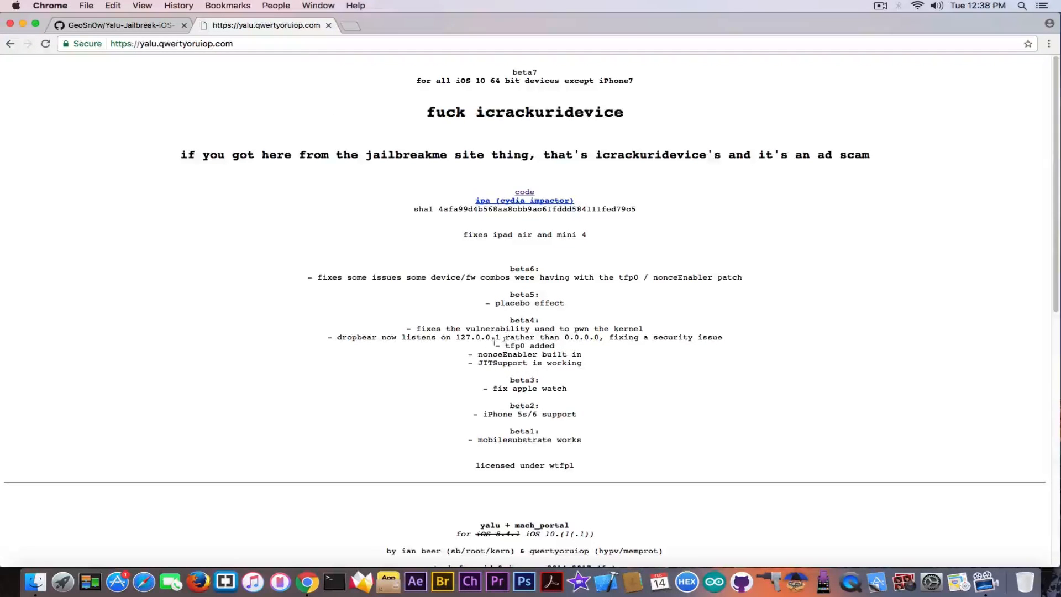
{"action": "mouse_move", "coordinate": [427, 337]}
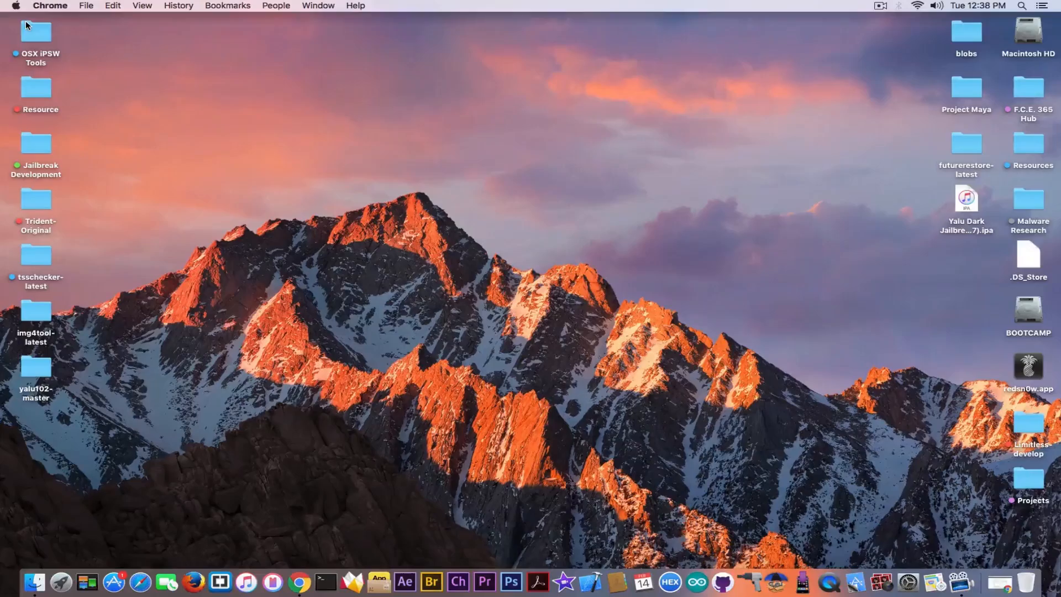
{"action": "mouse_move", "coordinate": [498, 60]}
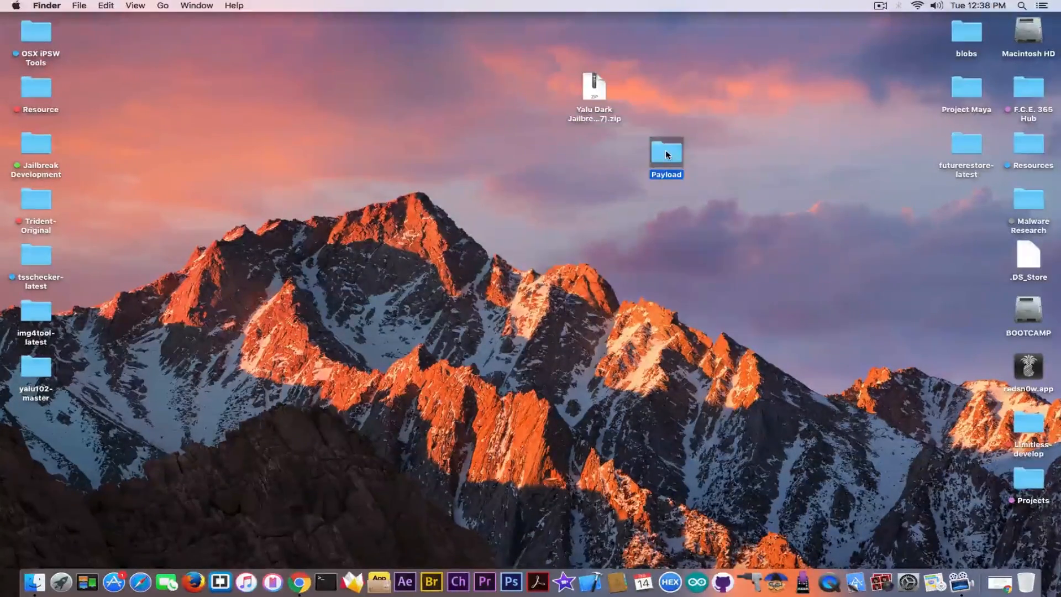
Show YaluDark.app's package contents and select the dropbear.plist file
{"action": "right_click", "coordinate": [463, 140]}
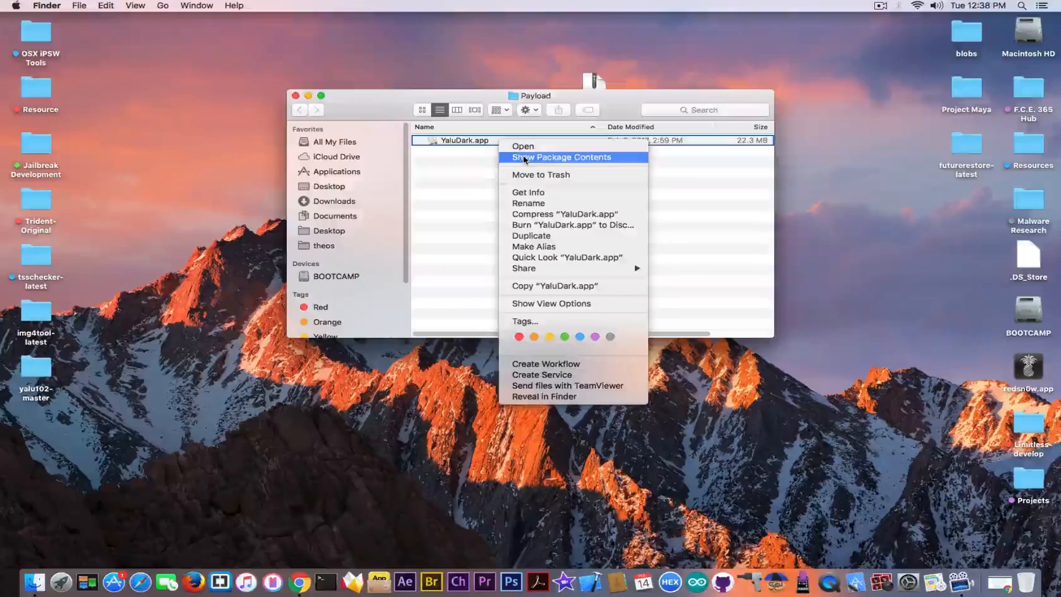
{"action": "left_click", "coordinate": [560, 157]}
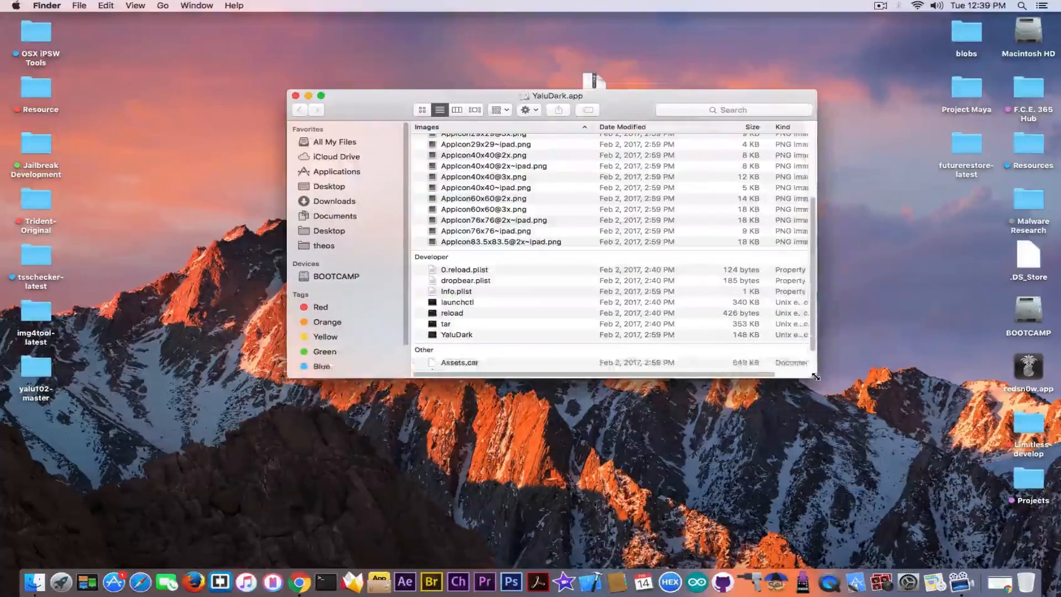
{"action": "scroll", "scroll_direction": "down", "scroll_amount": 3}
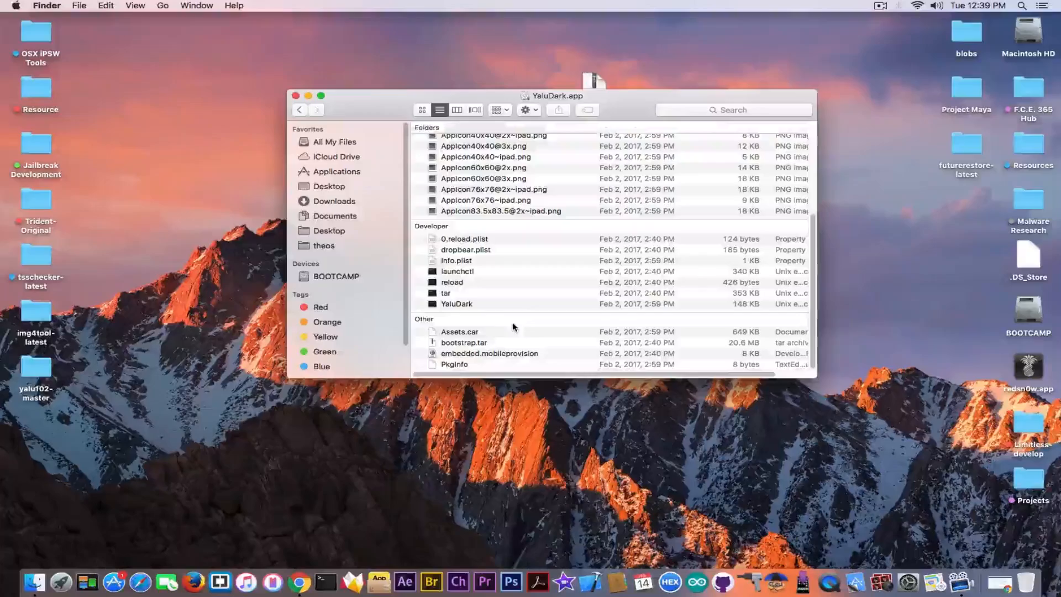
{"action": "left_click", "coordinate": [465, 249]}
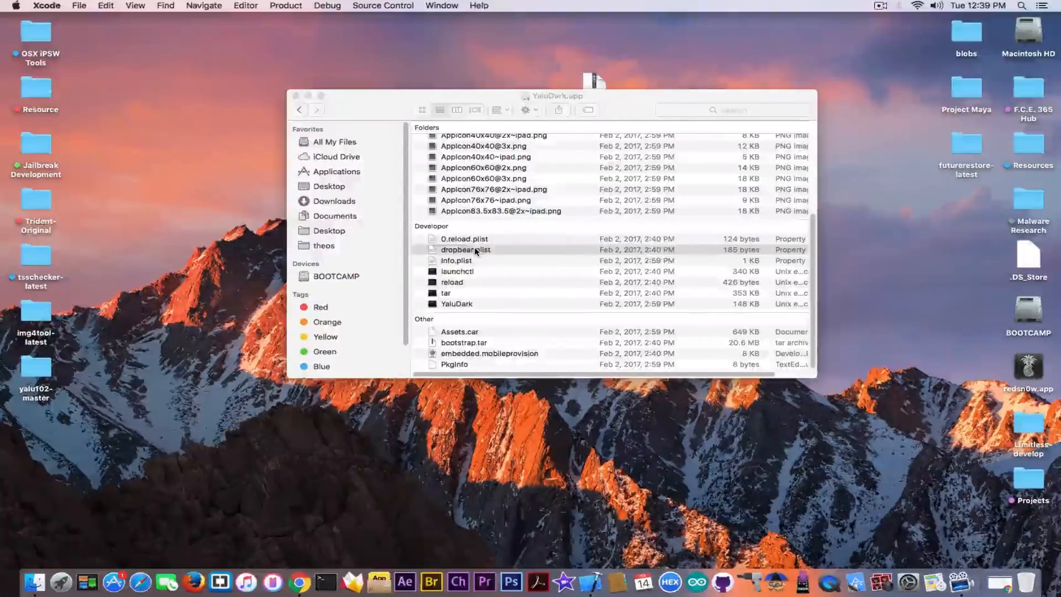
Edit dropbear.plist so ProgramArguments' last item is 22 instead of 127.0.0.1:22
{"action": "double_click", "coordinate": [465, 248]}
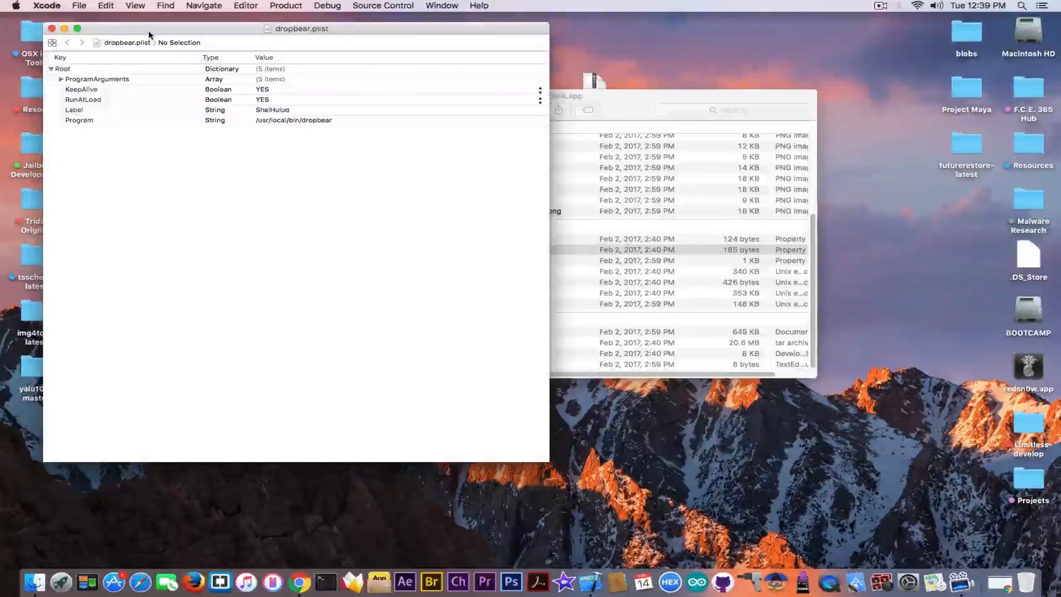
{"action": "mouse_move", "coordinate": [88, 80]}
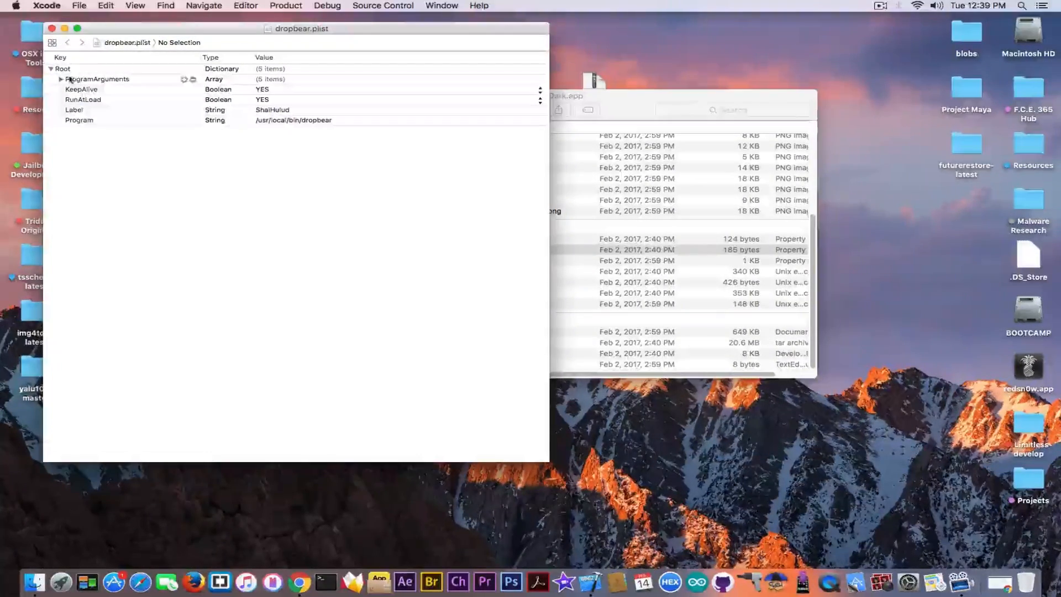
{"action": "left_click", "coordinate": [60, 79]}
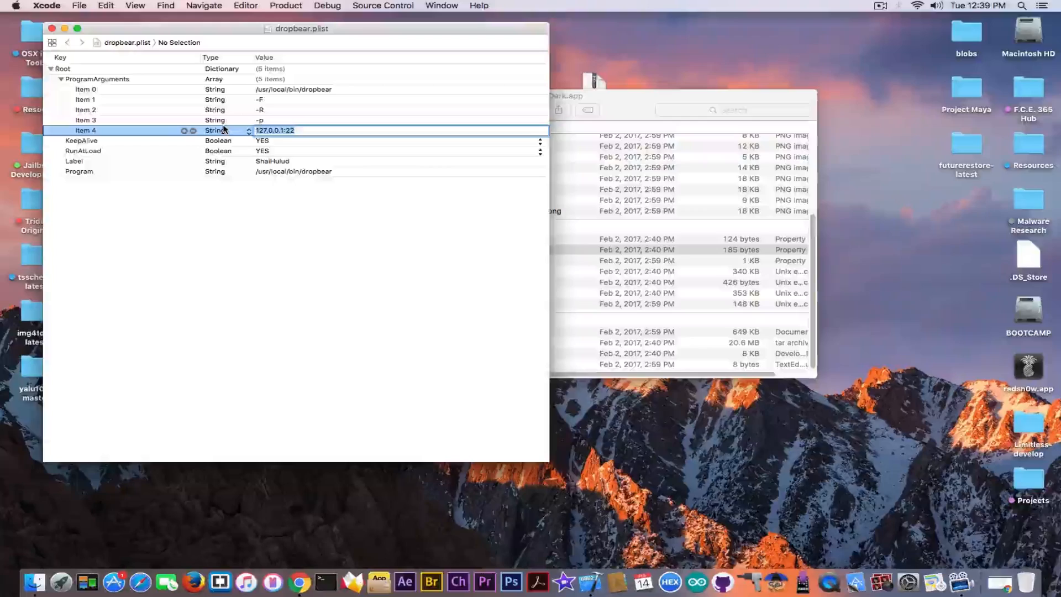
{"action": "type", "text": "22"}
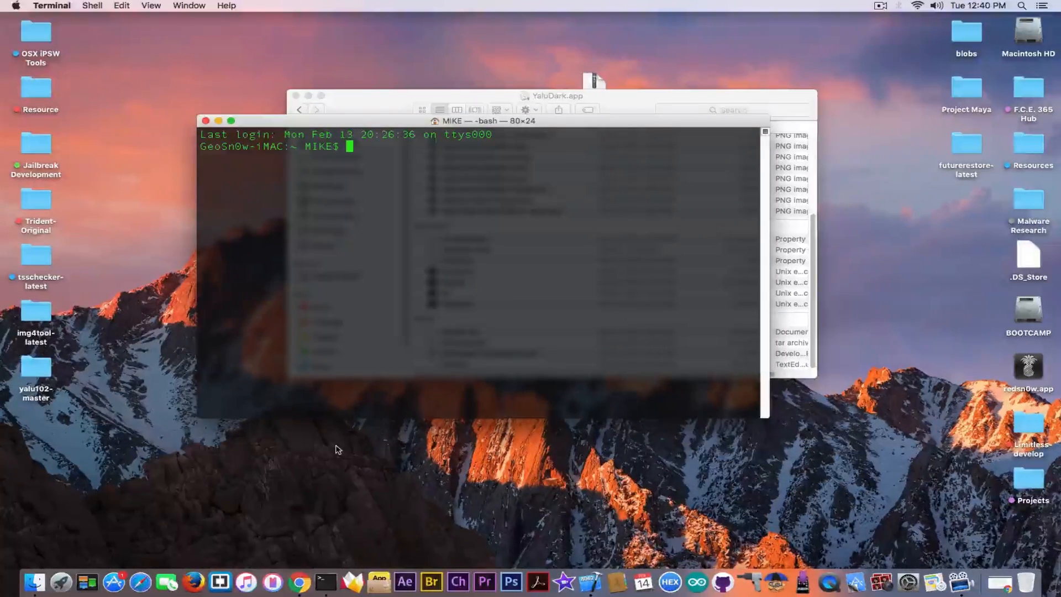
{"action": "type", "text": "ssh"}
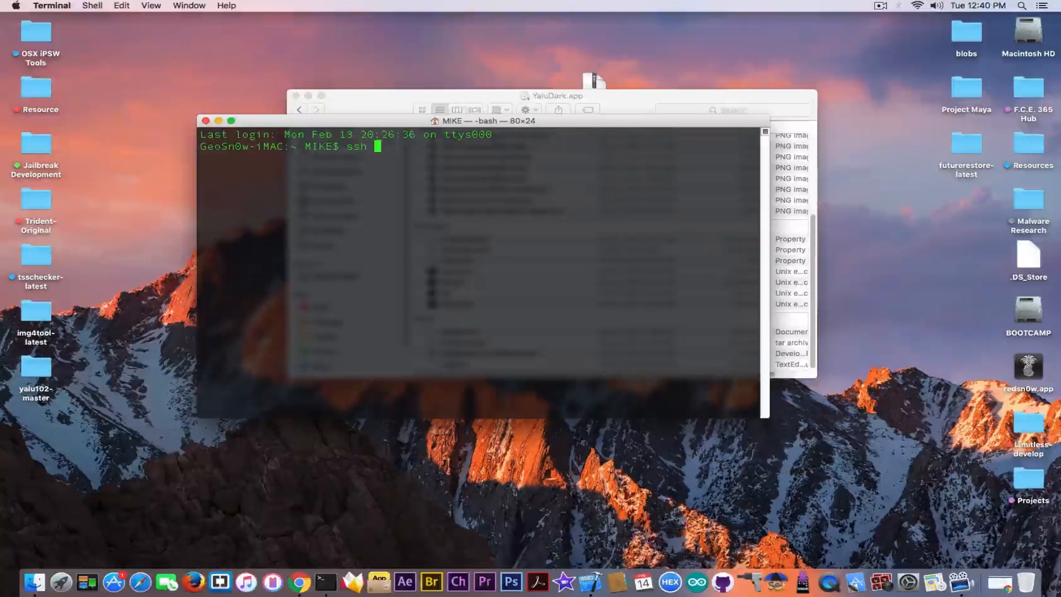
{"action": "type", "text": "root@"}
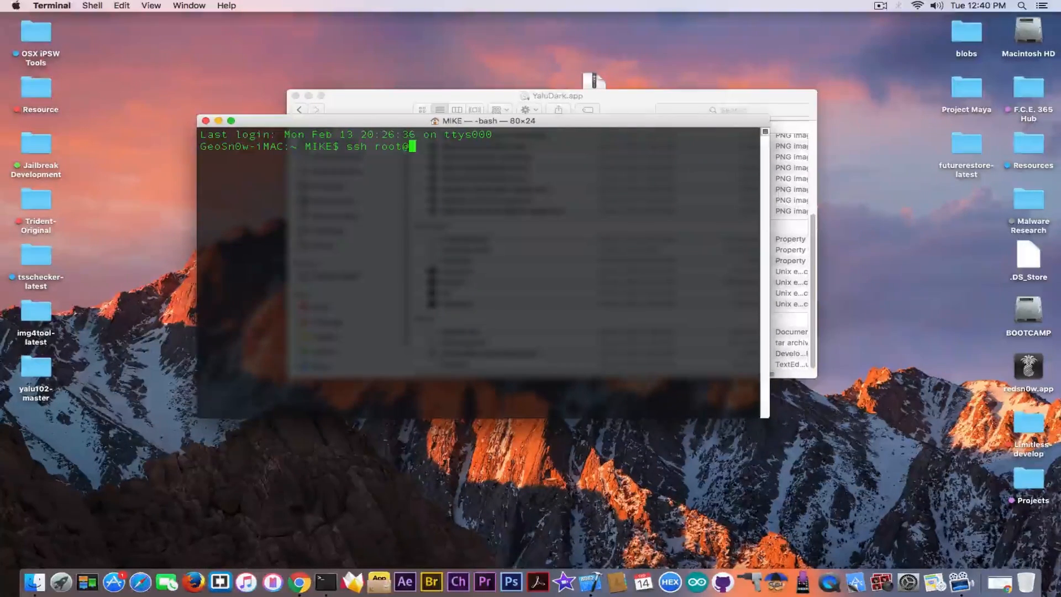
{"action": "type", "text": "1"}
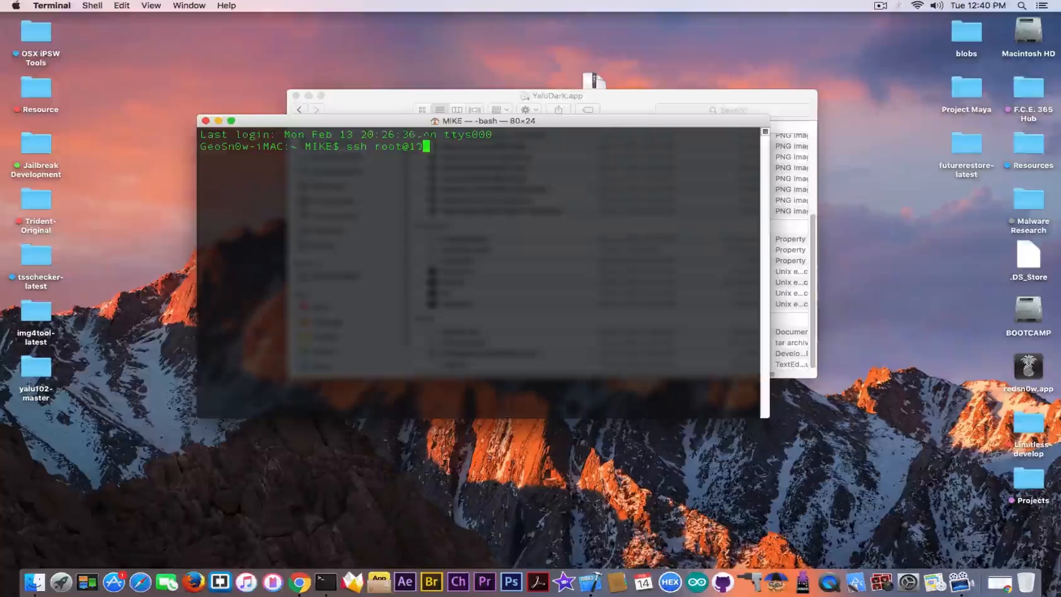
{"action": "type", "text": "92.1"}
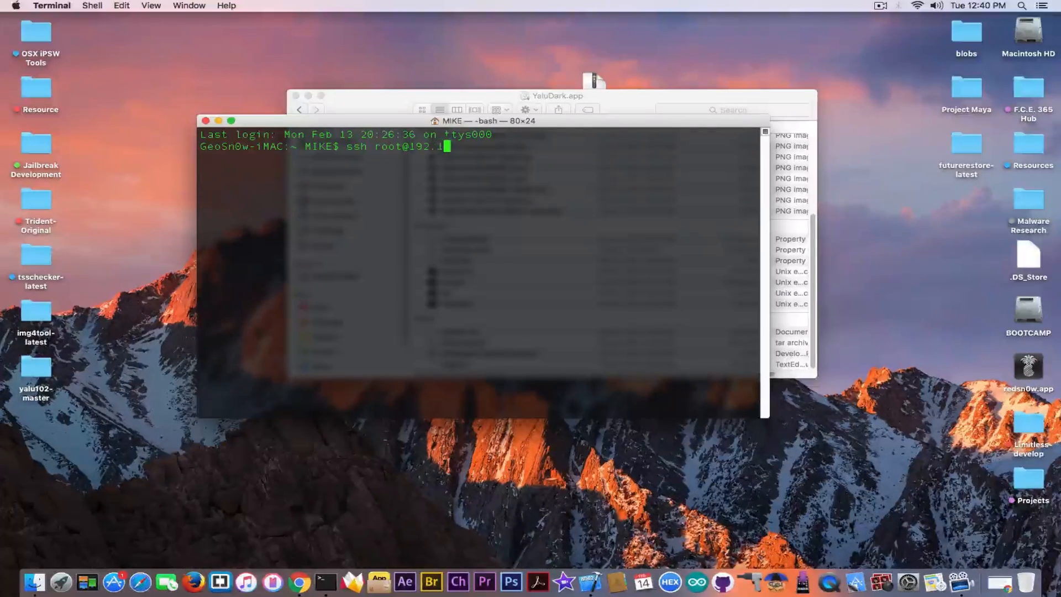
{"action": "type", "text": "68.1.3"}
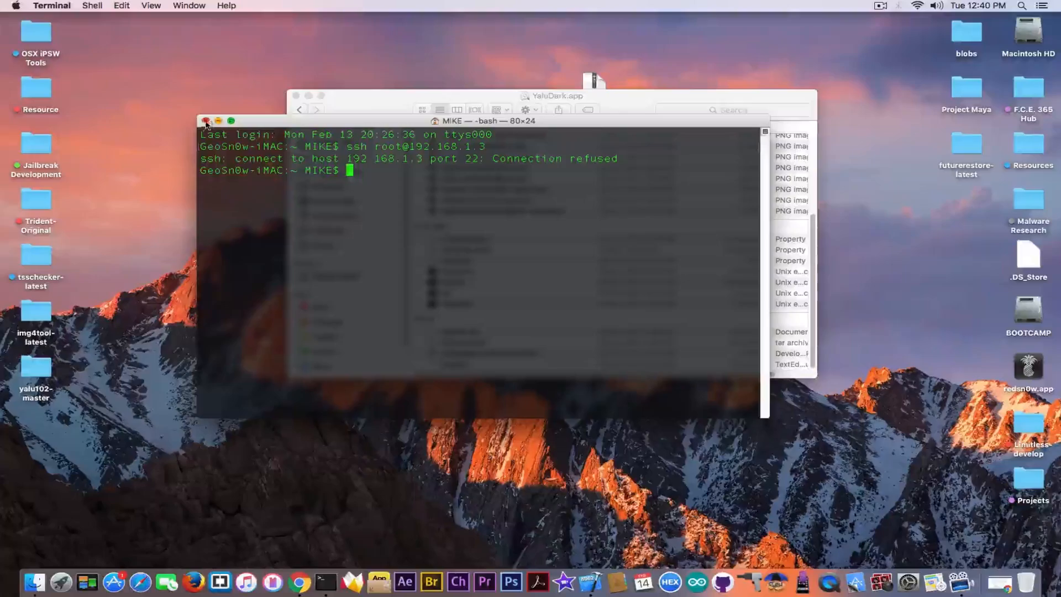
{"action": "left_click", "coordinate": [207, 121]}
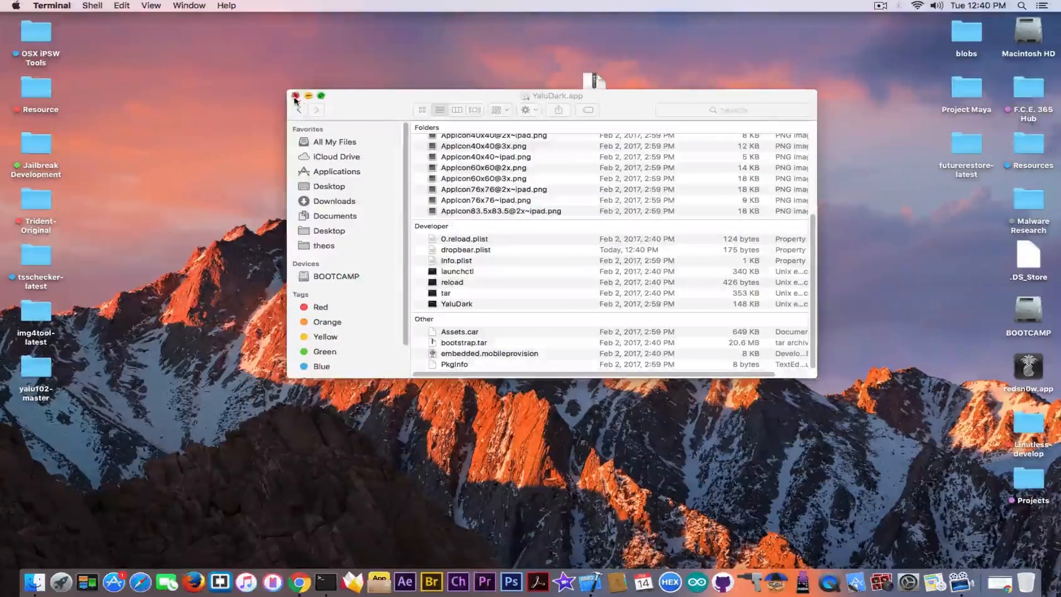
Close the YaluDark.app window and bring up the Payload folder's context menu
{"action": "left_click", "coordinate": [295, 95]}
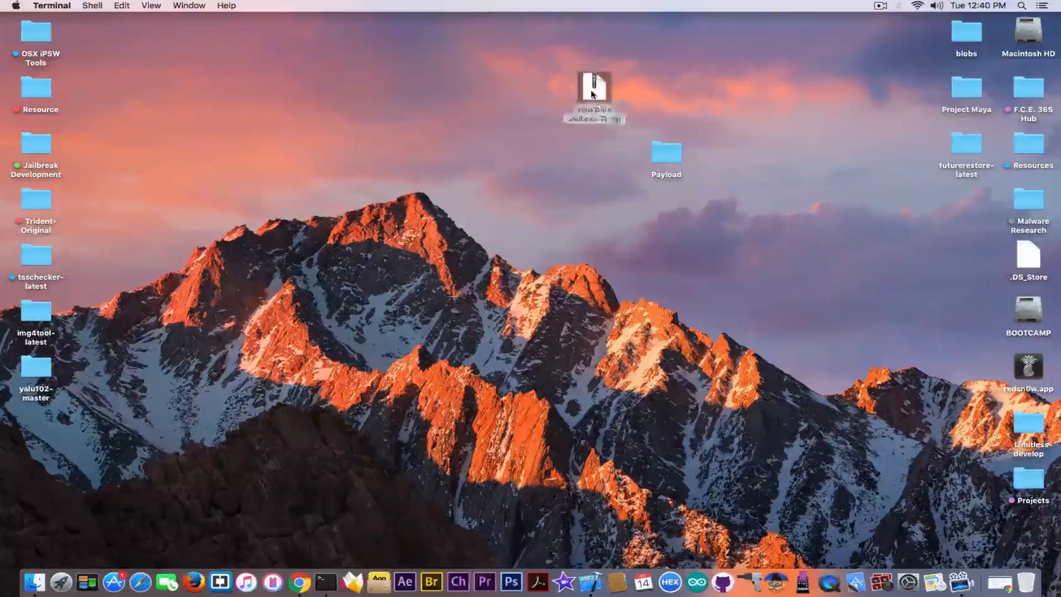
{"action": "right_click", "coordinate": [593, 88]}
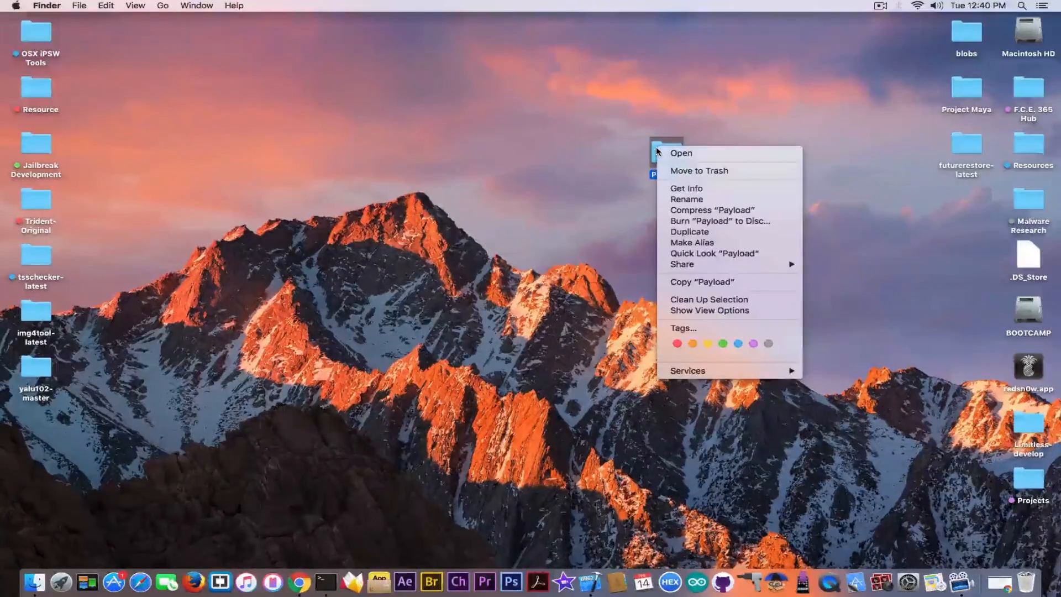
{"action": "mouse_move", "coordinate": [681, 153]}
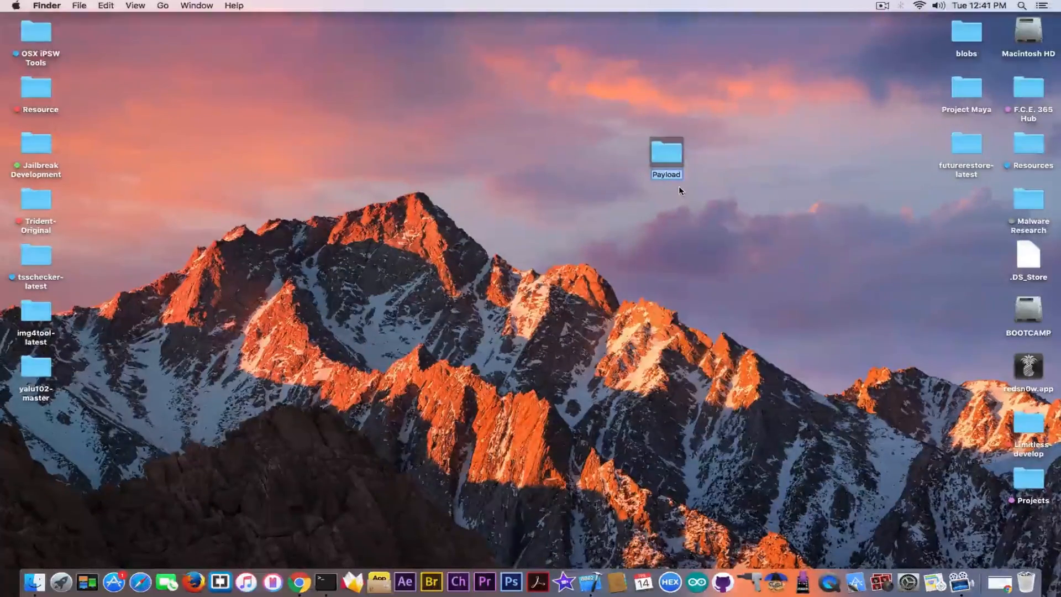
{"action": "right_click", "coordinate": [665, 149]}
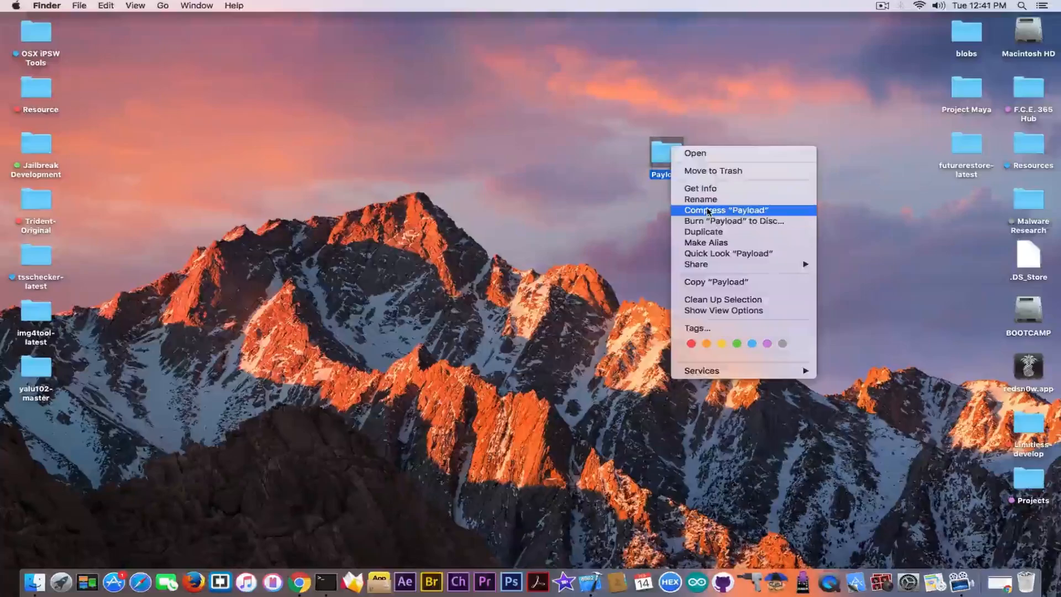
Compress Payload and rename the zip to 'Yalu Dark + WiFi.IPA', keeping the .IPA extension
{"action": "left_click", "coordinate": [726, 210]}
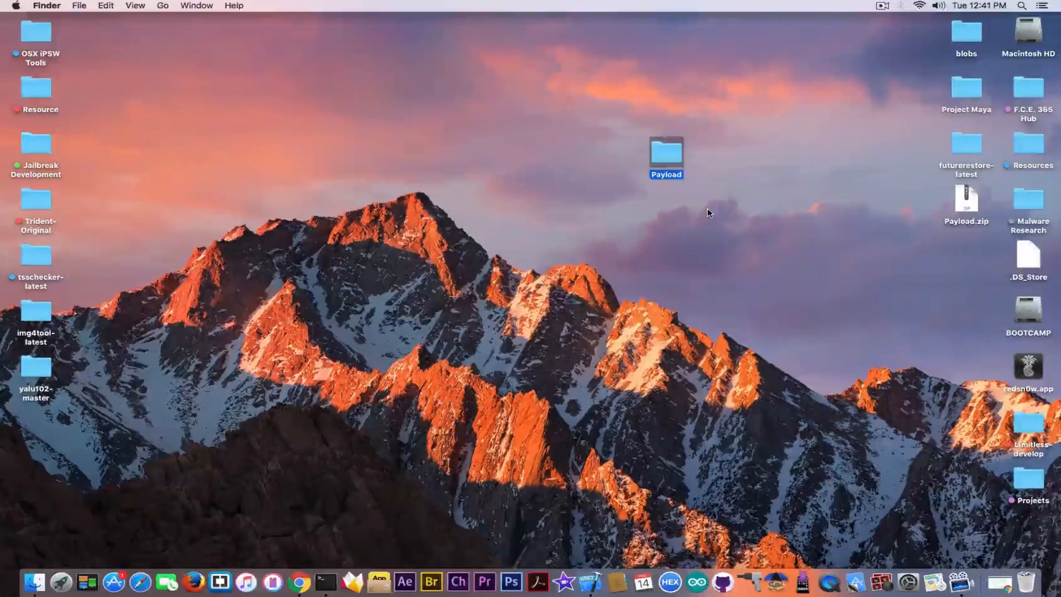
{"action": "right_click", "coordinate": [966, 203]}
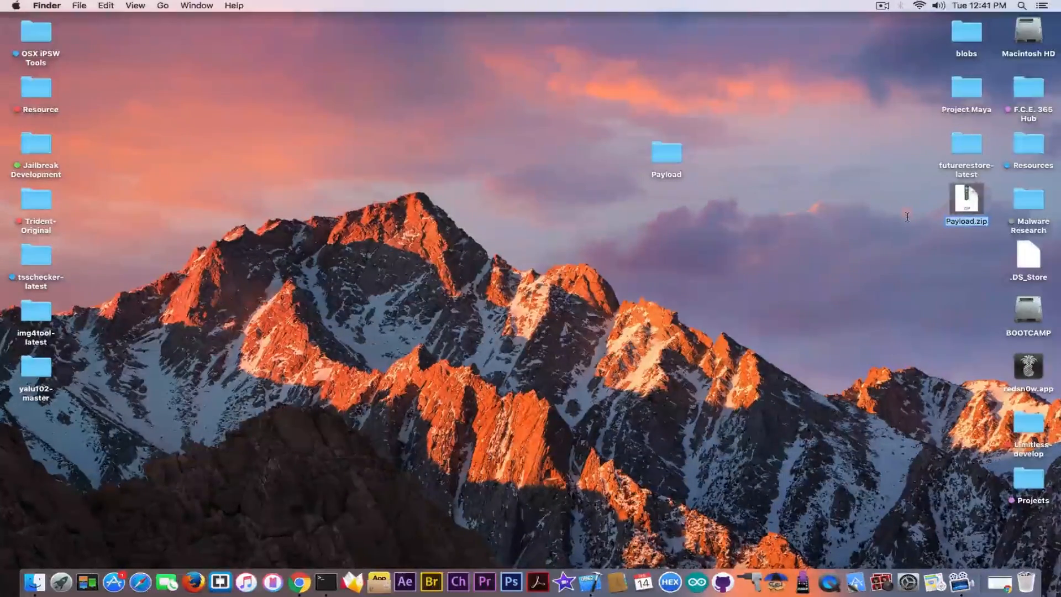
{"action": "type", "text": "Yalu"}
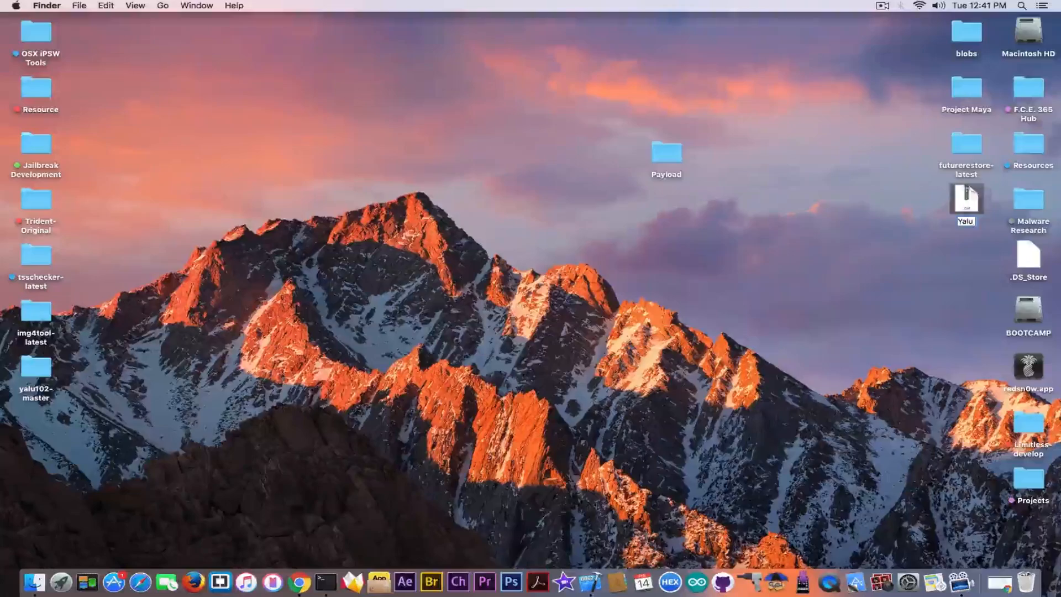
{"action": "type", "text": "Yalu Dark + WiFi.iP"}
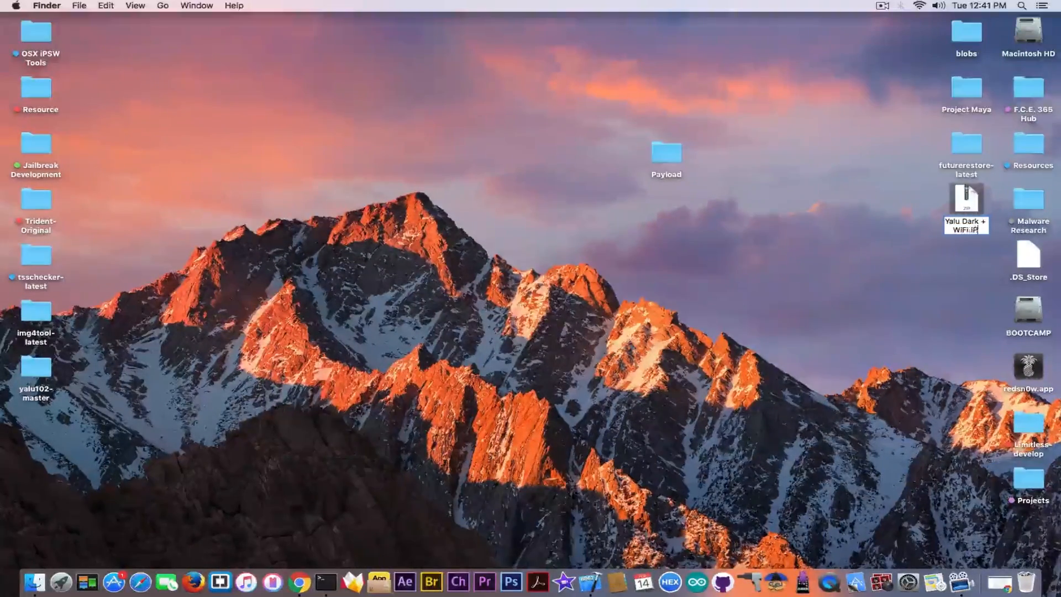
{"action": "key", "text": "Return"}
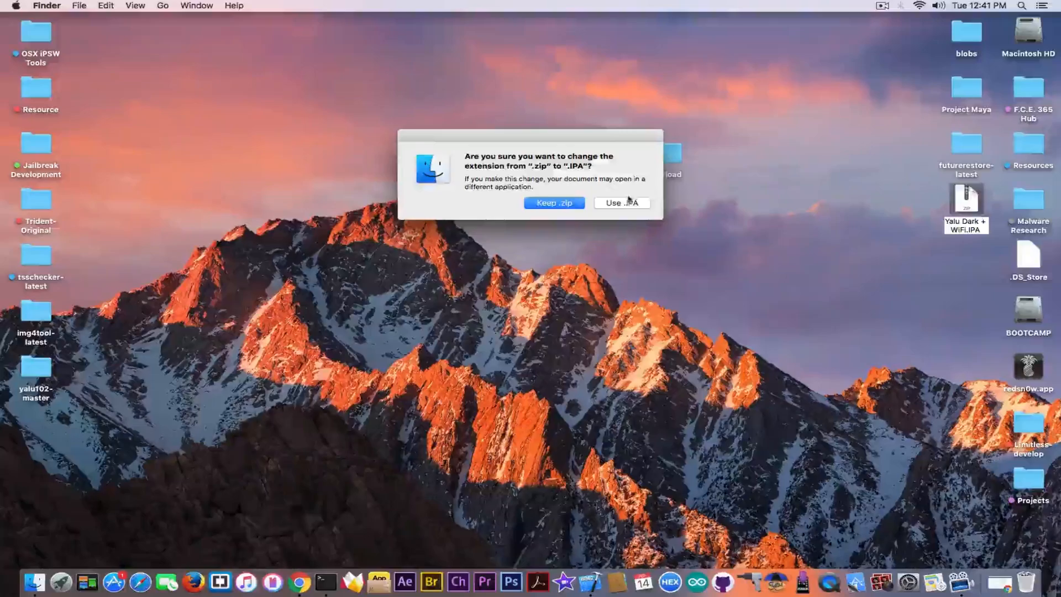
{"action": "left_click", "coordinate": [623, 203]}
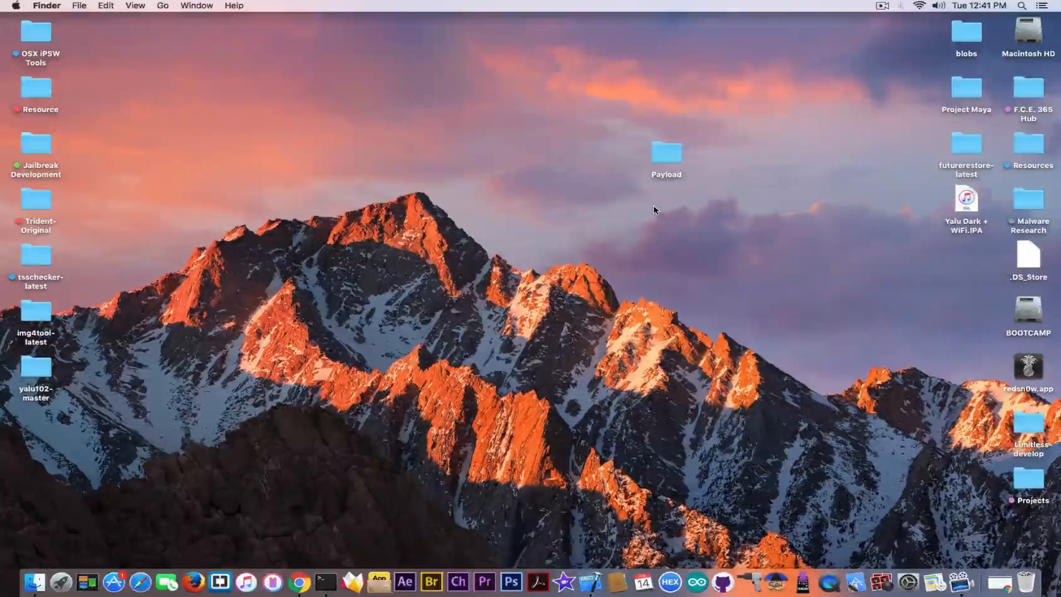
{"action": "mouse_move", "coordinate": [679, 279]}
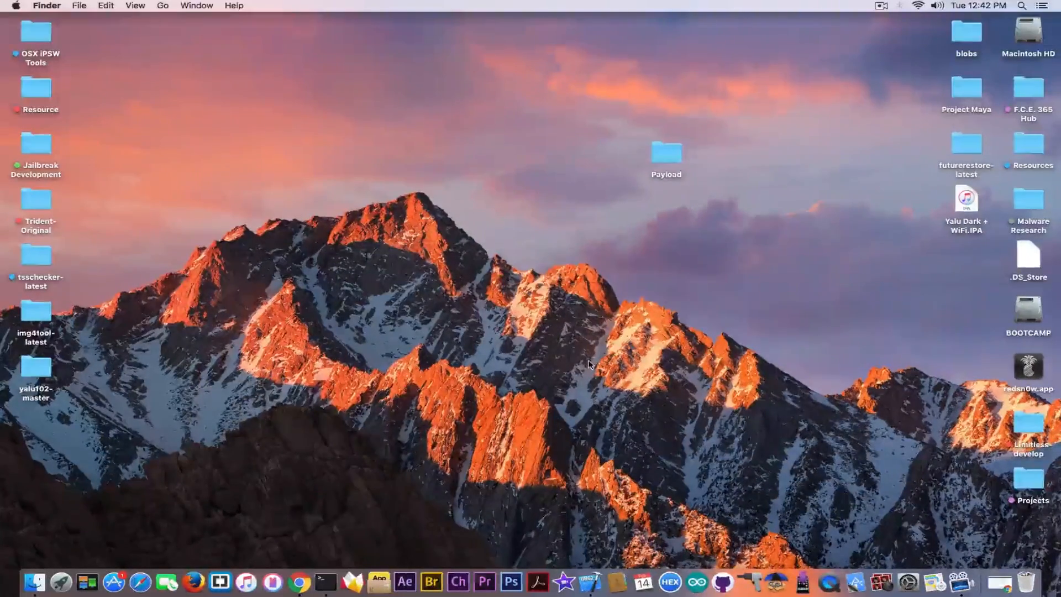
{"action": "mouse_move", "coordinate": [749, 583]}
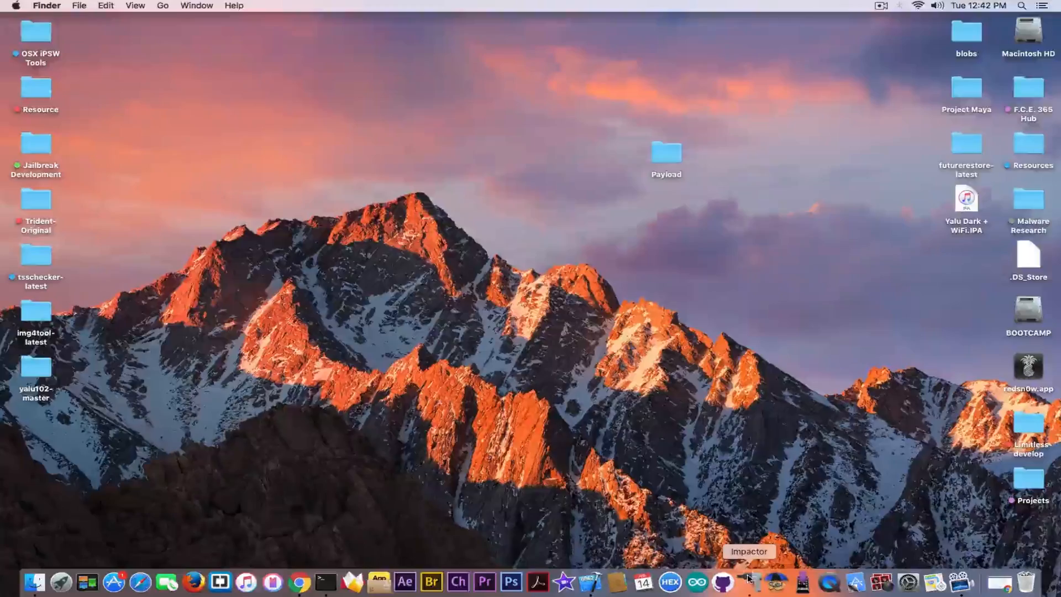
Install Yalu Dark + WiFi.IPA via Impactor, signing in with the Apple ID and allowing keychain access
{"action": "left_click", "coordinate": [748, 582]}
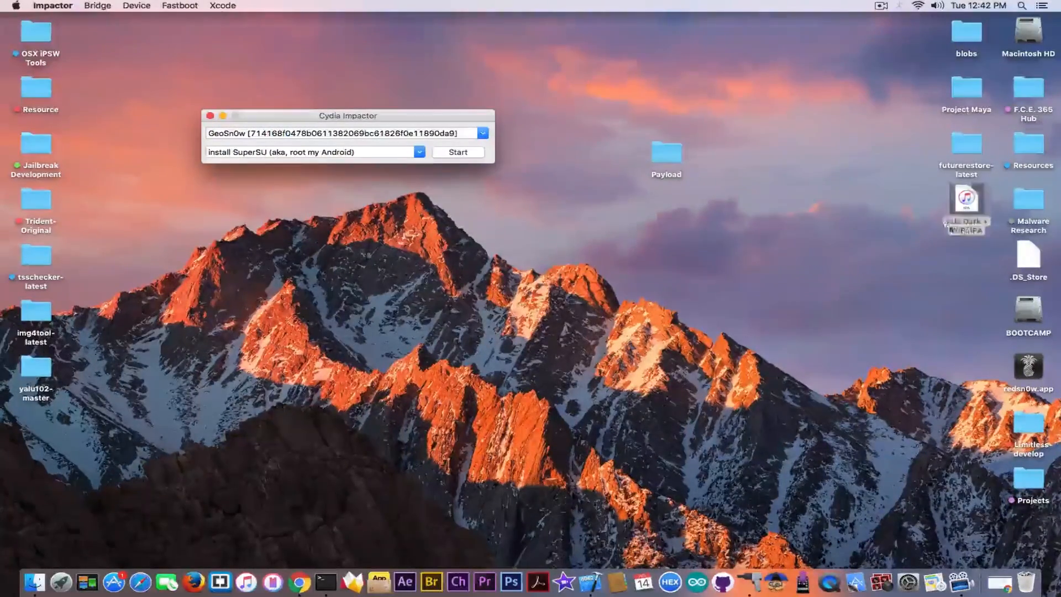
{"action": "left_click", "coordinate": [457, 151]}
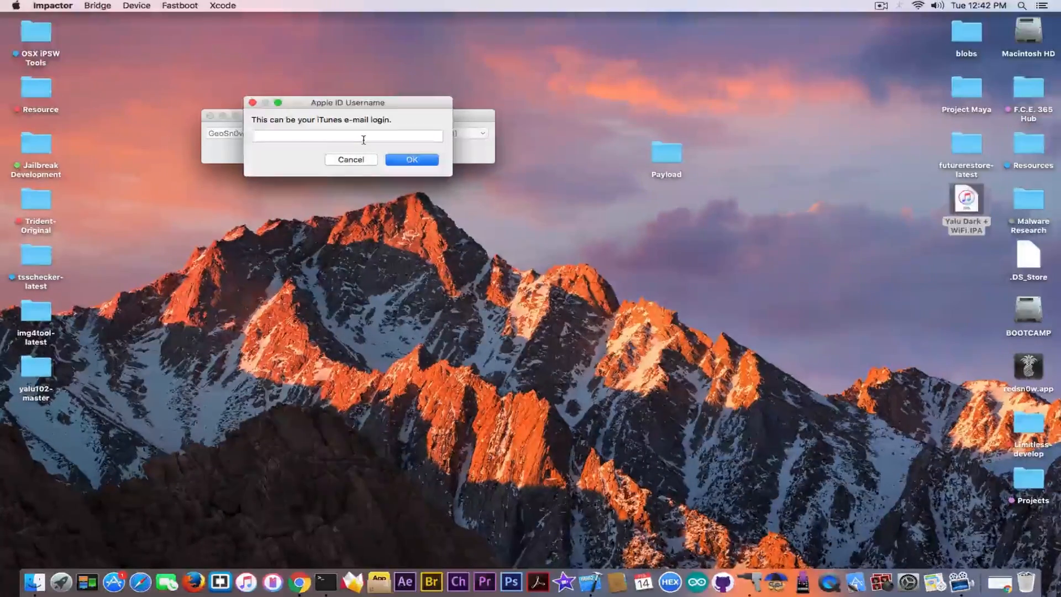
{"action": "left_click", "coordinate": [347, 136]}
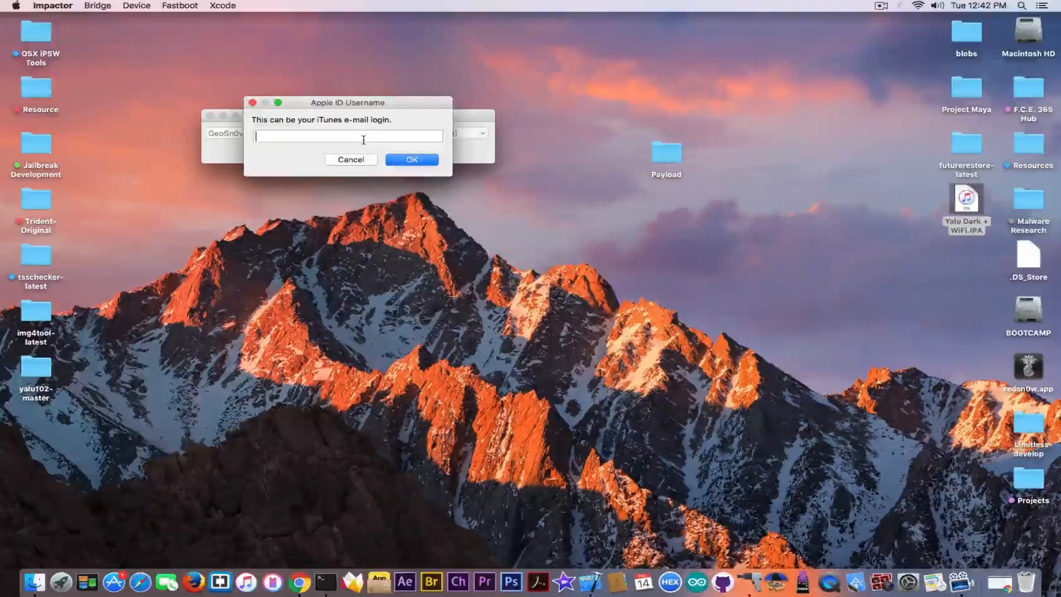
{"action": "left_click", "coordinate": [411, 159]}
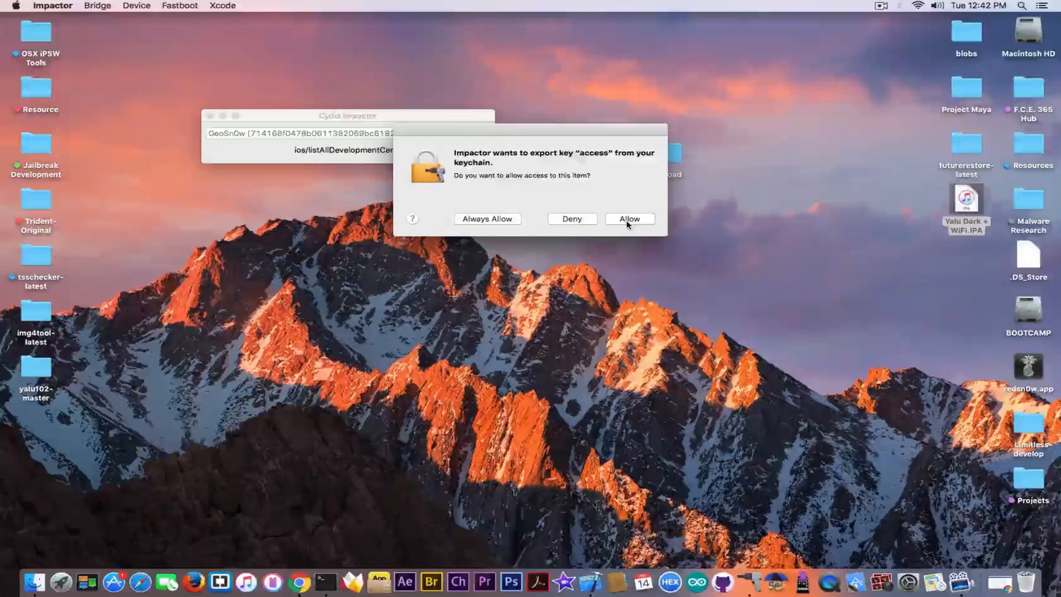
{"action": "left_click", "coordinate": [628, 219]}
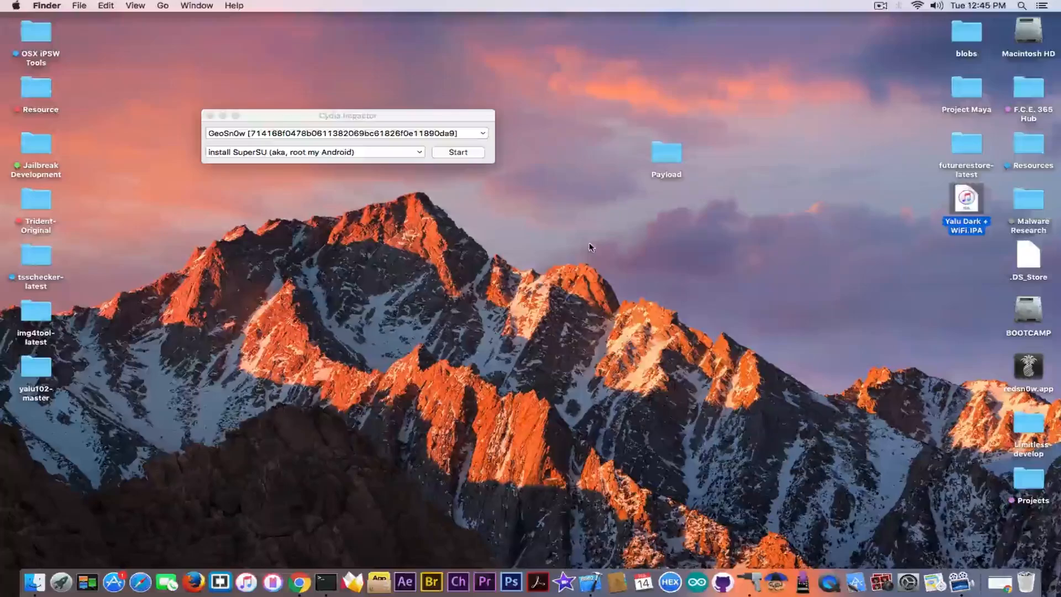
Quit Xcode and Terminal from the Dock, leaving only Cydia Impactor open
{"action": "right_click", "coordinate": [592, 582]}
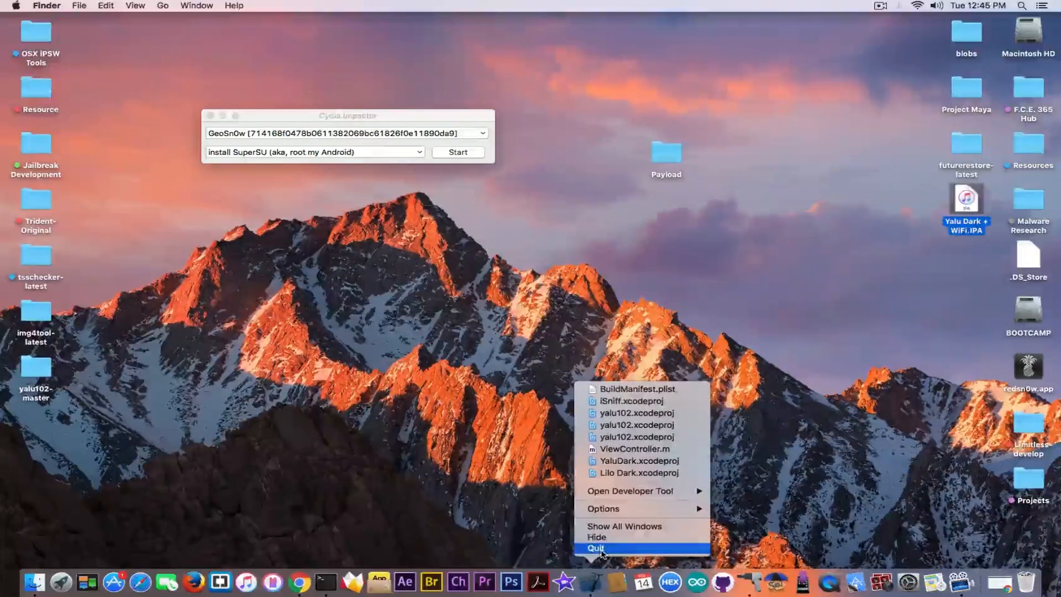
{"action": "left_click", "coordinate": [596, 547]}
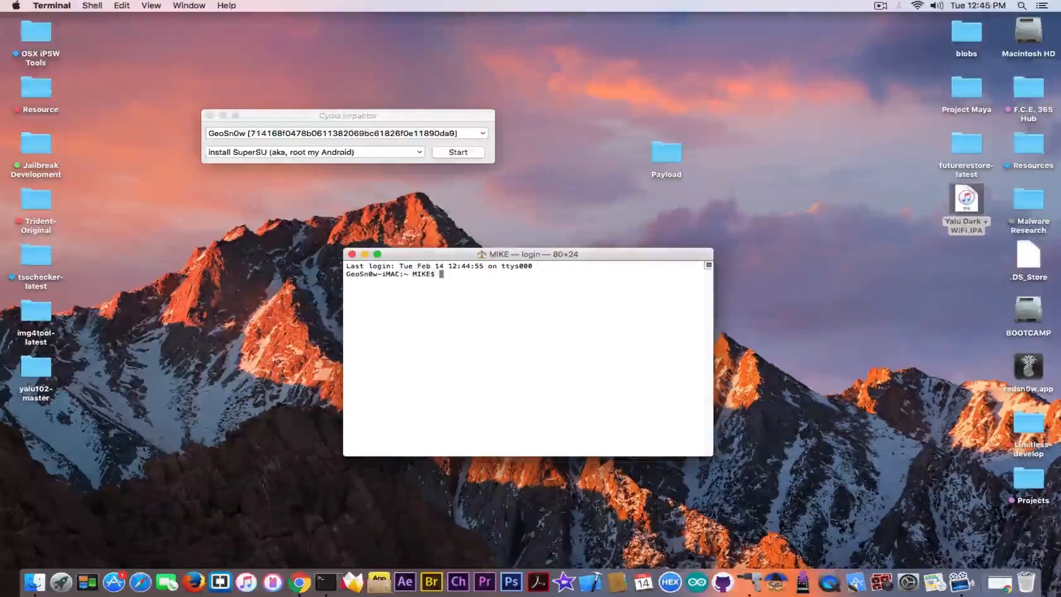
{"action": "right_click", "coordinate": [325, 583]}
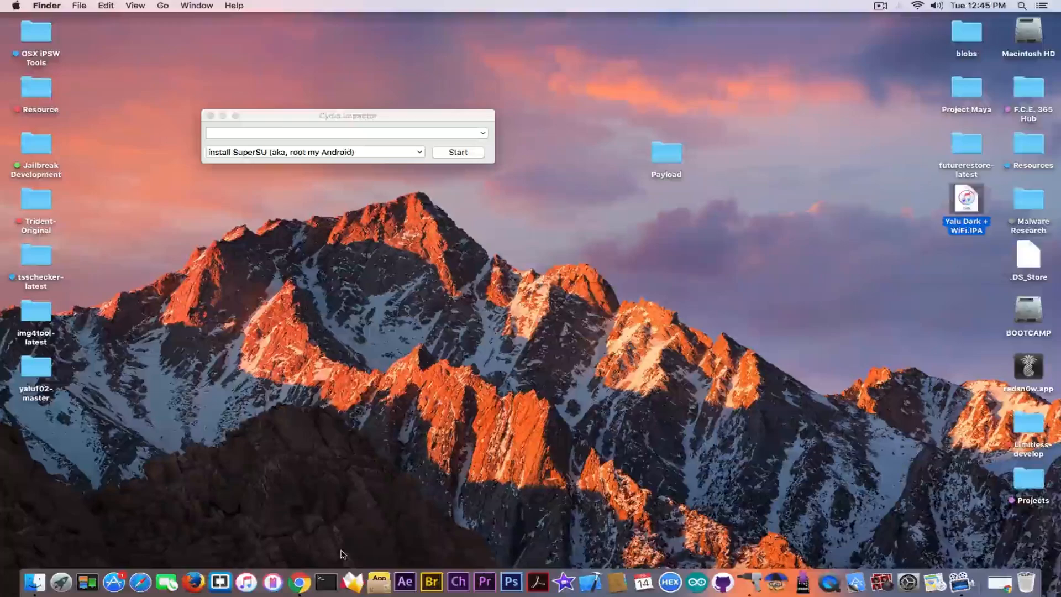
{"action": "mouse_move", "coordinate": [325, 583]}
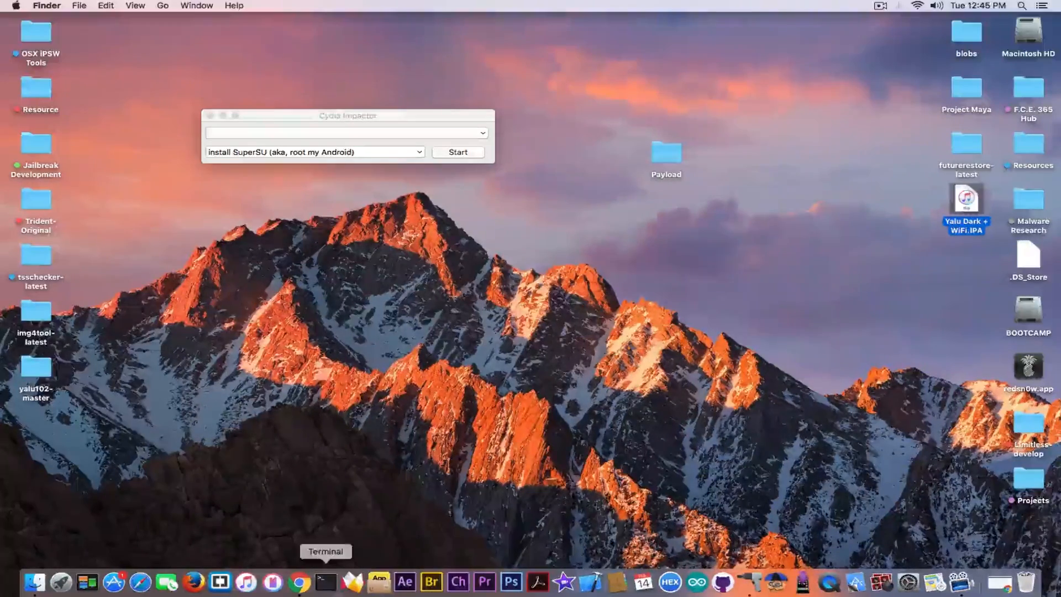
{"action": "left_click", "coordinate": [325, 583]}
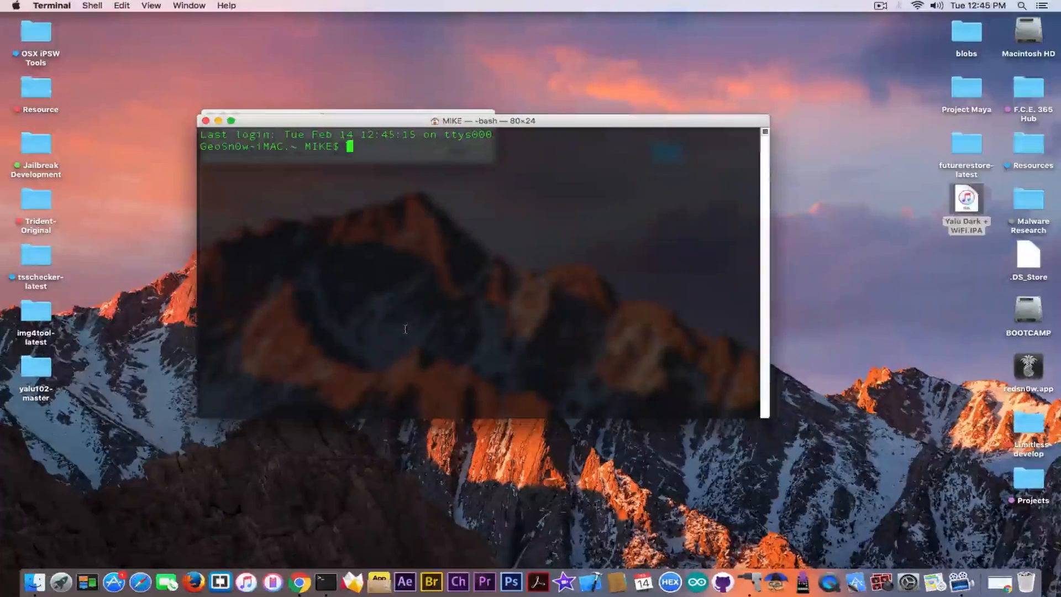
{"action": "type", "text": "ssh root@192.168.1.3"}
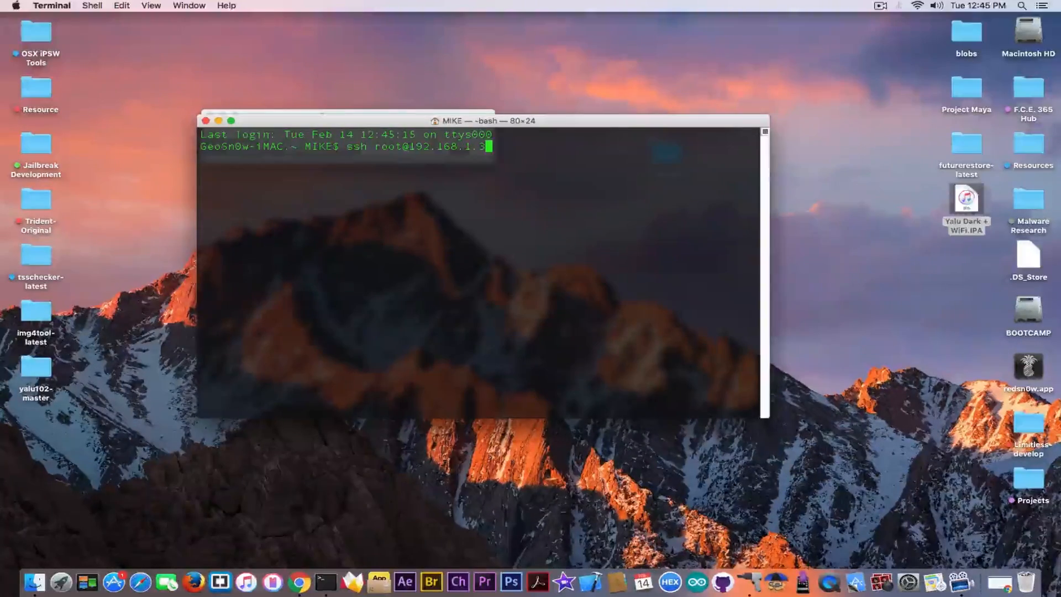
{"action": "key", "text": "Return"}
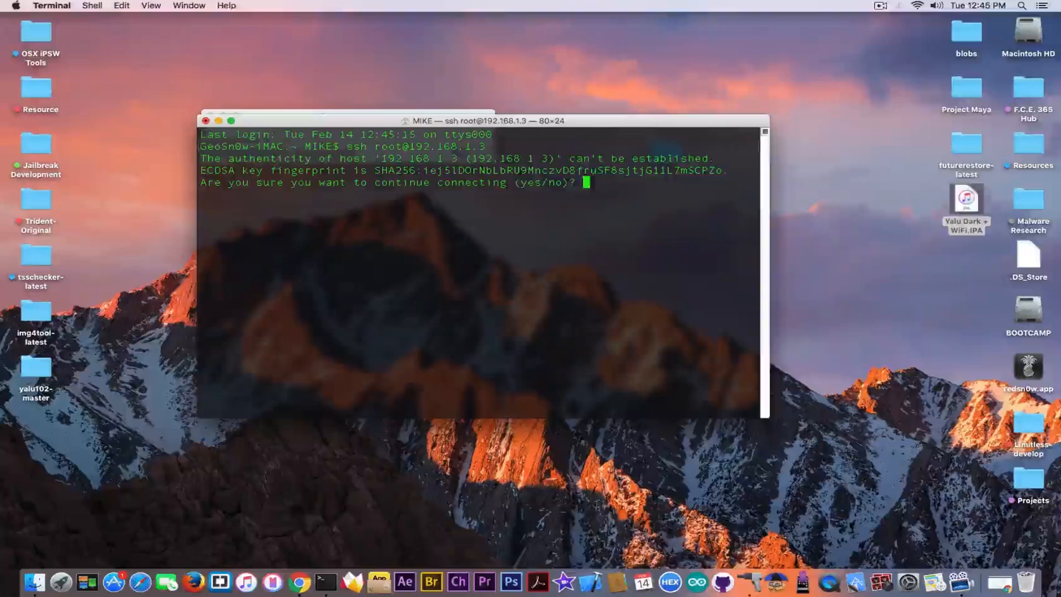
{"action": "type", "text": "y"}
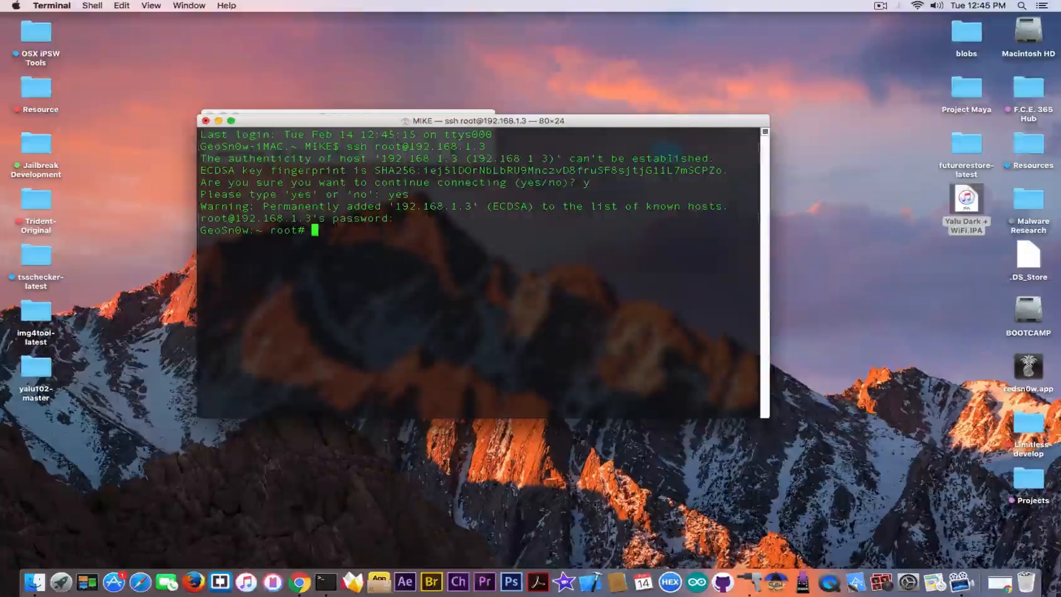
{"action": "type", "text": "ls"}
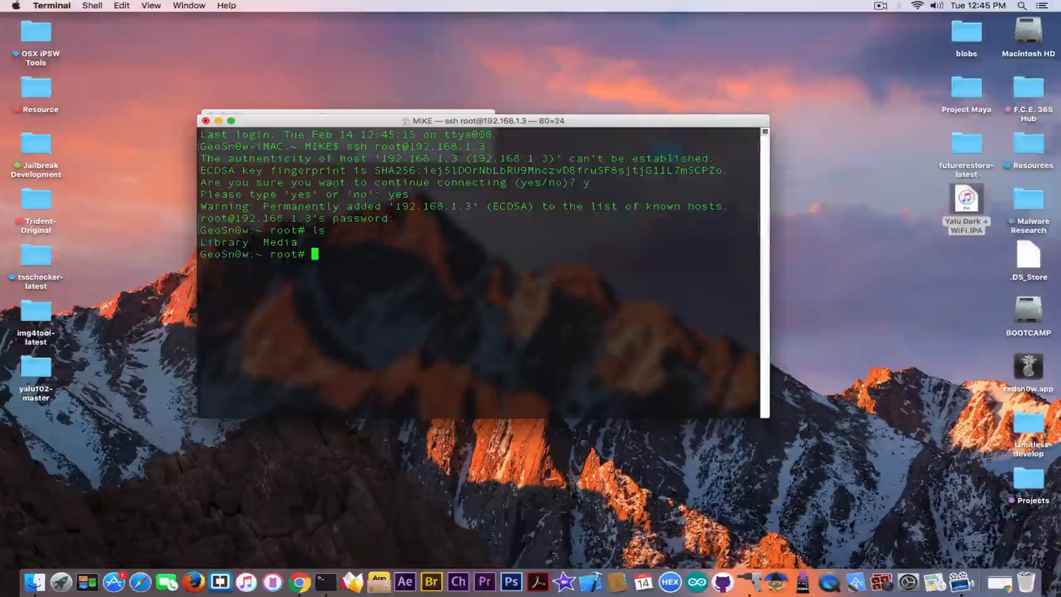
Run uname -a to show the Darwin arm64 kernel details, then try a bare tar
{"action": "type", "text": "uname -a"}
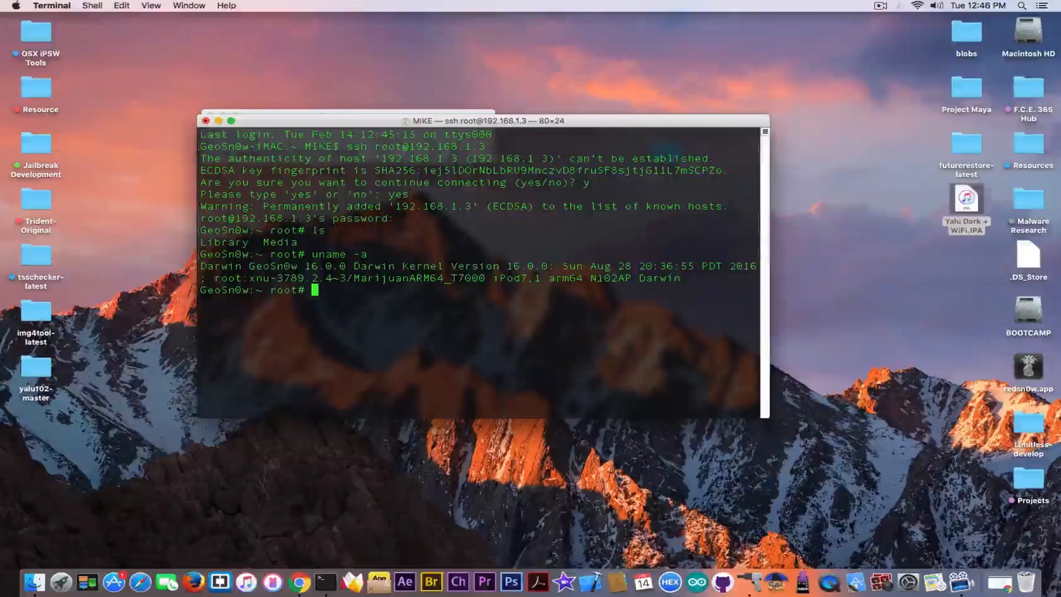
{"action": "type", "text": "tar"}
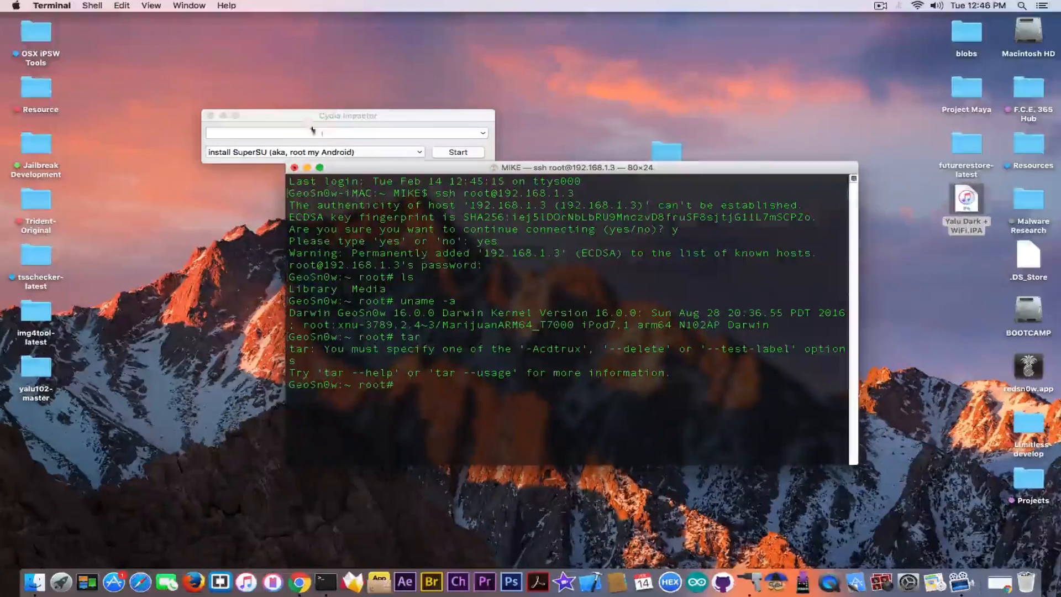
Close the SSH Terminal window and confirm terminating the running ssh process
{"action": "left_click", "coordinate": [293, 167]}
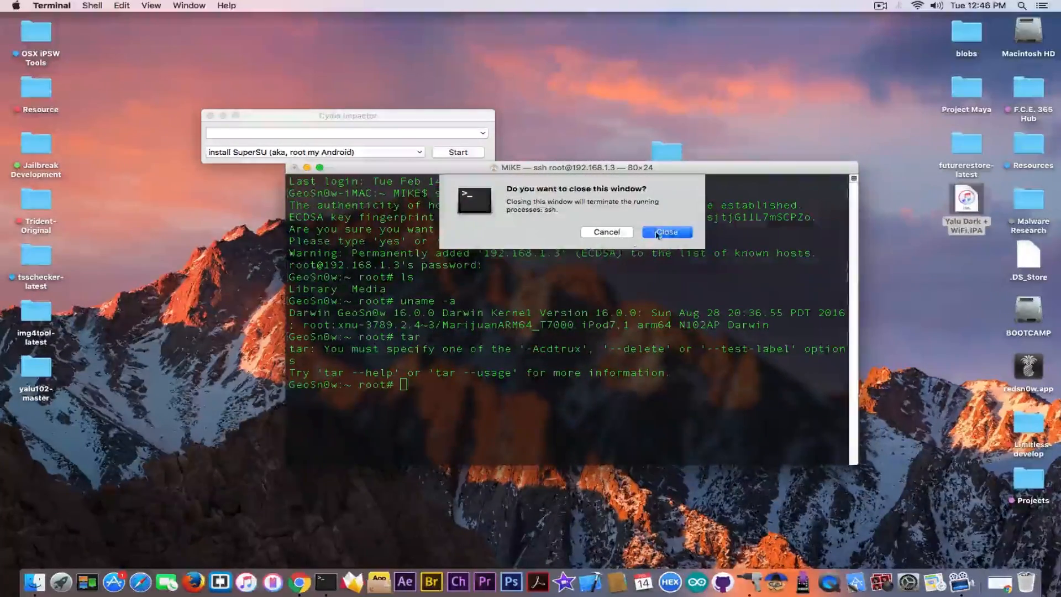
{"action": "left_click", "coordinate": [667, 232]}
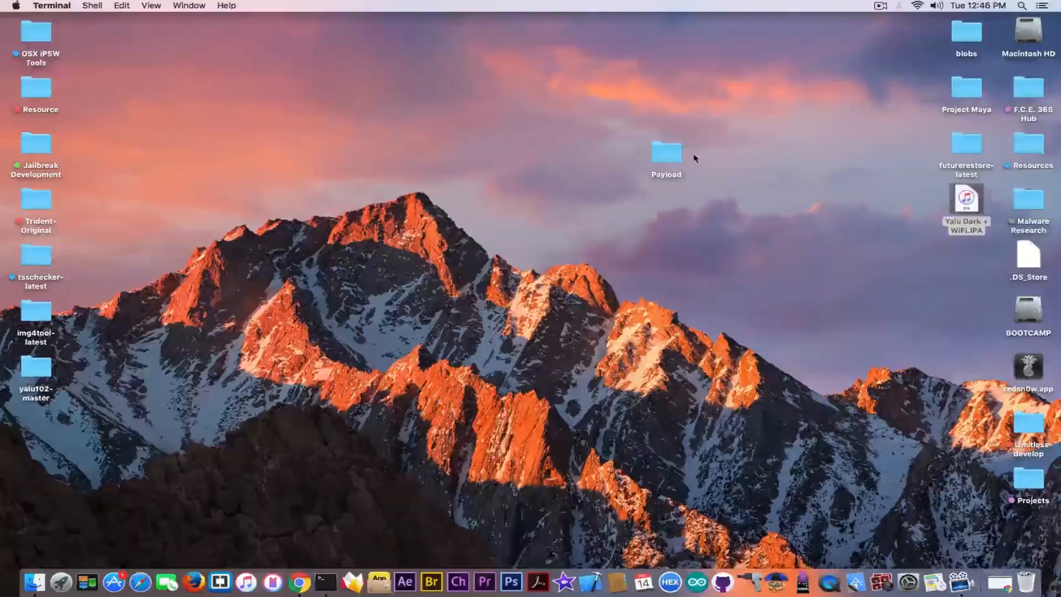